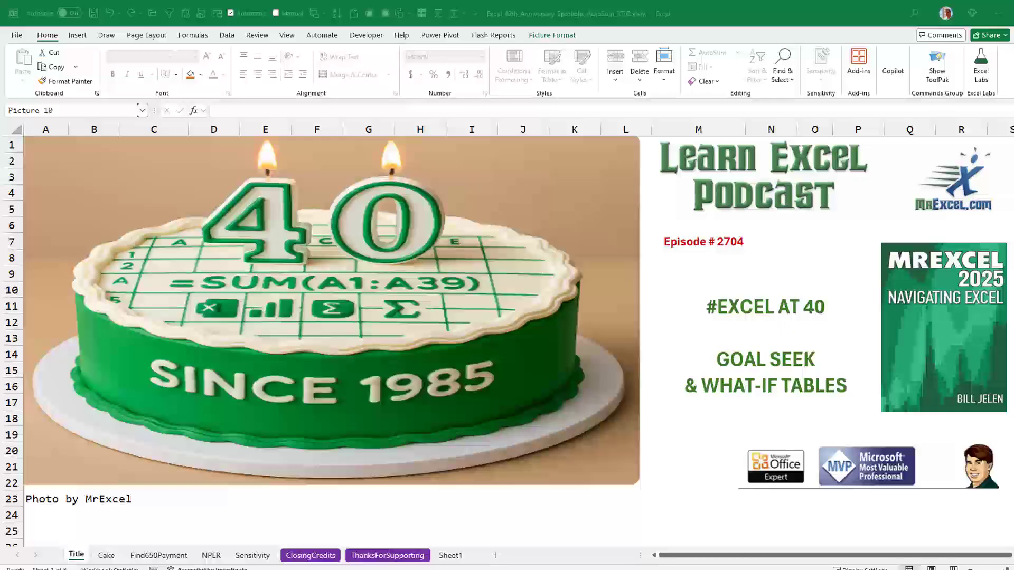
mouse_move(422, 430)
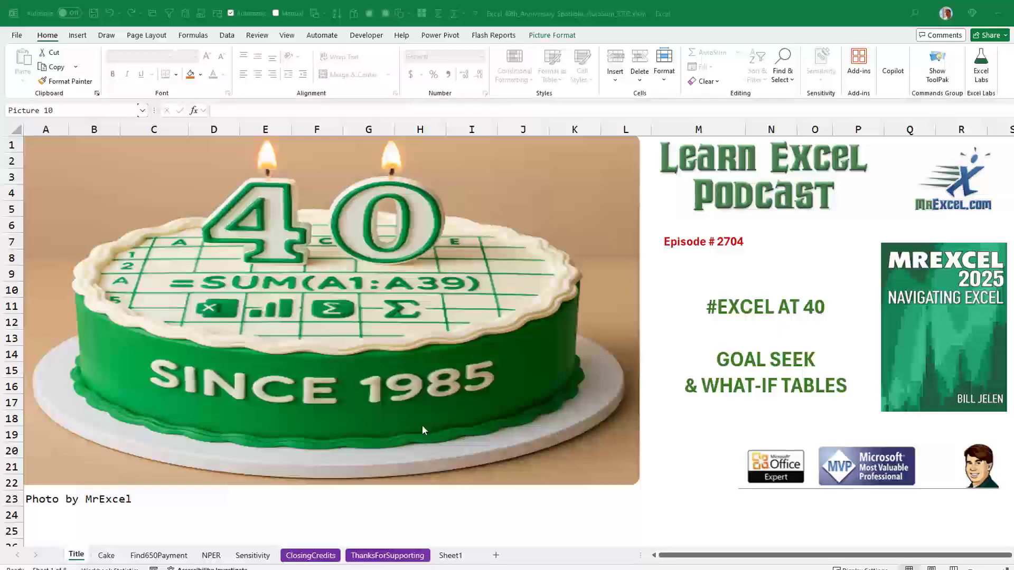
Switch to the Cake sheet introducing Goal Seek
click(106, 555)
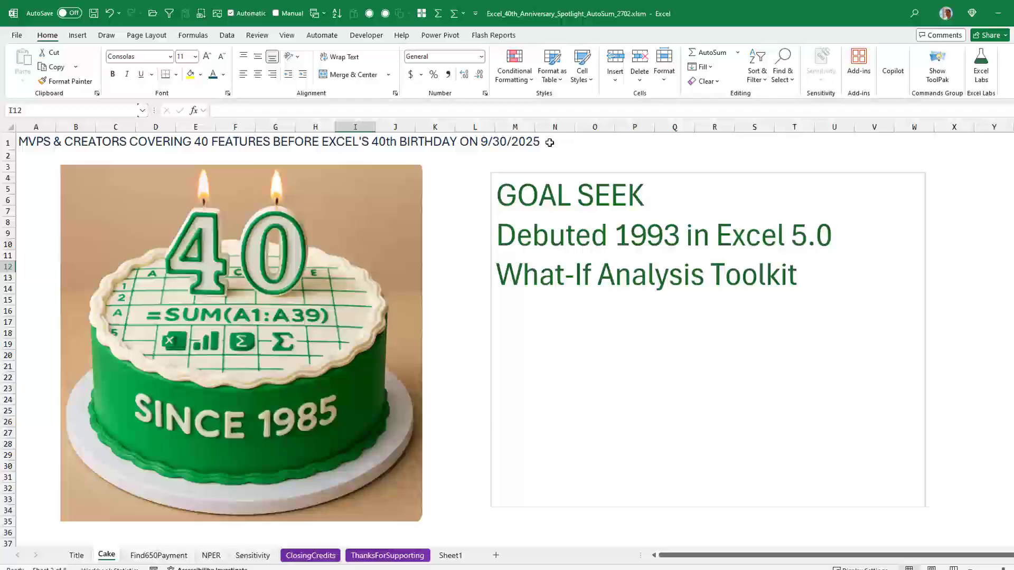
mouse_move(184, 540)
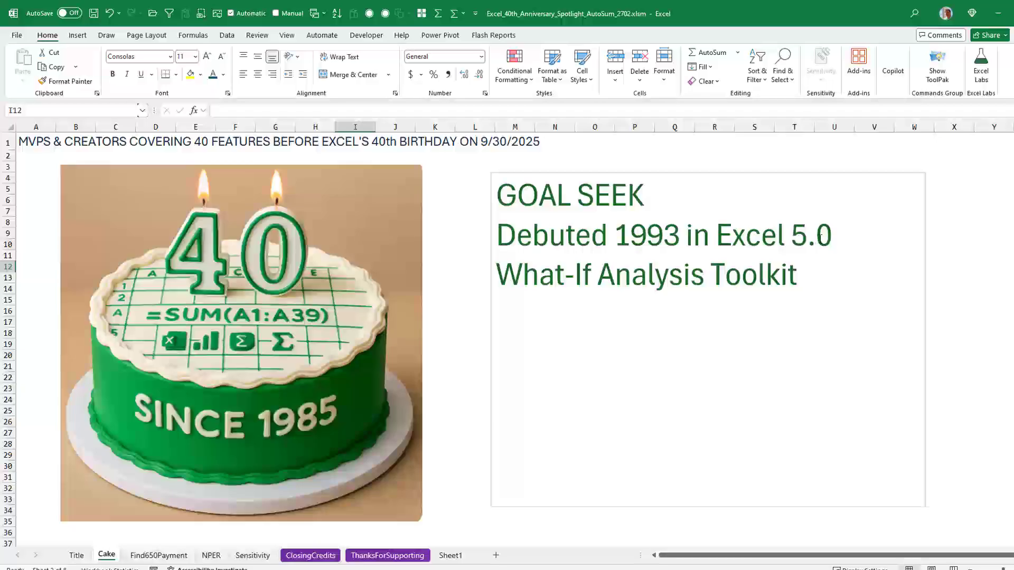
mouse_move(205, 524)
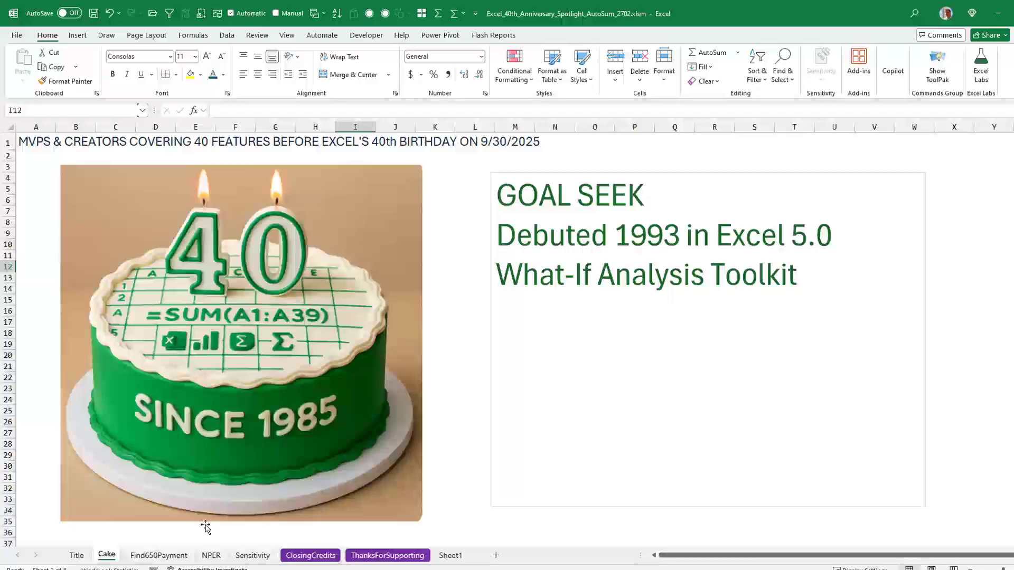
Show the Find650Payment sheet and list the What-If Analysis options on the Data ribbon
click(159, 556)
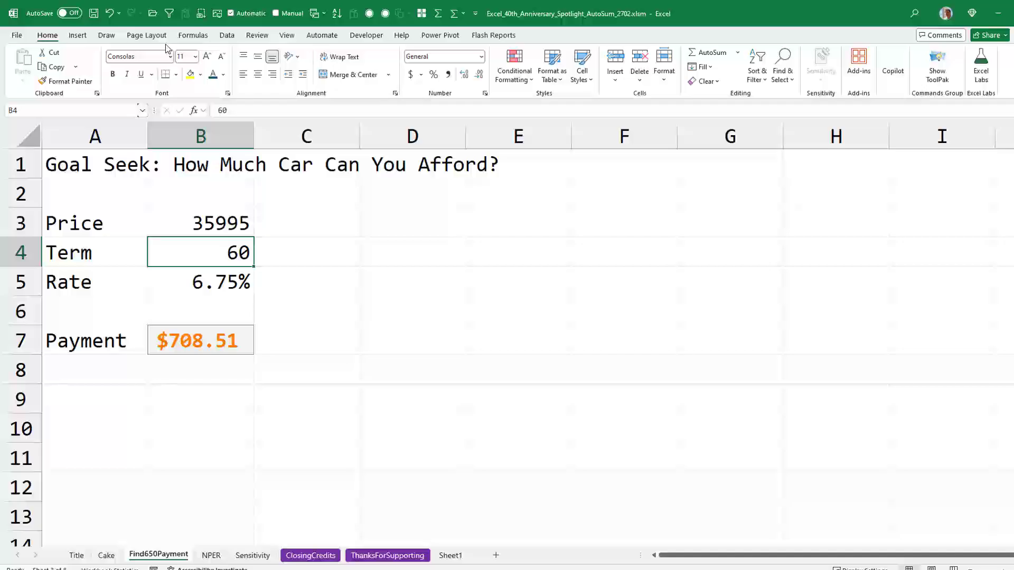
click(227, 35)
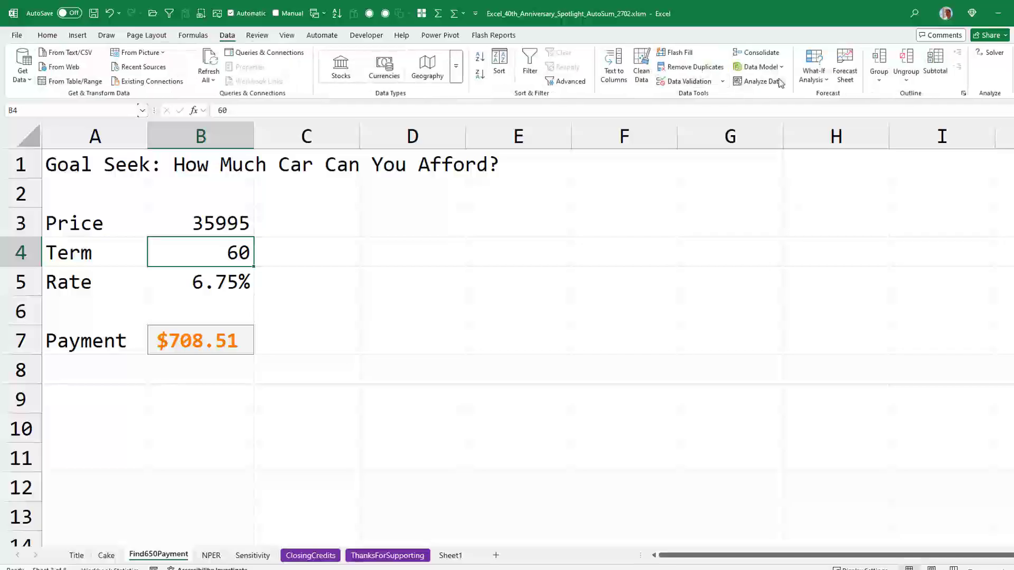
click(813, 64)
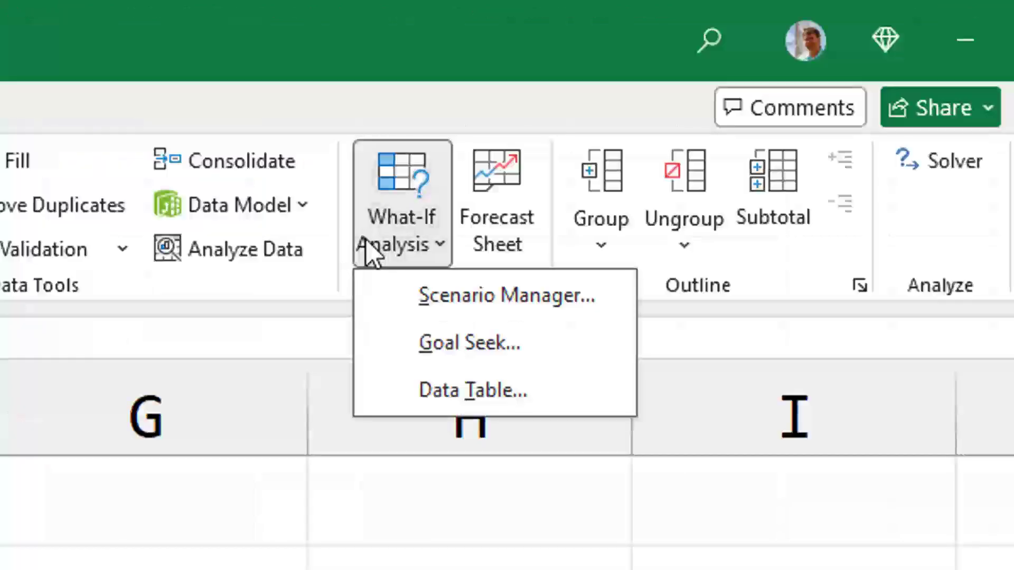
mouse_move(505, 296)
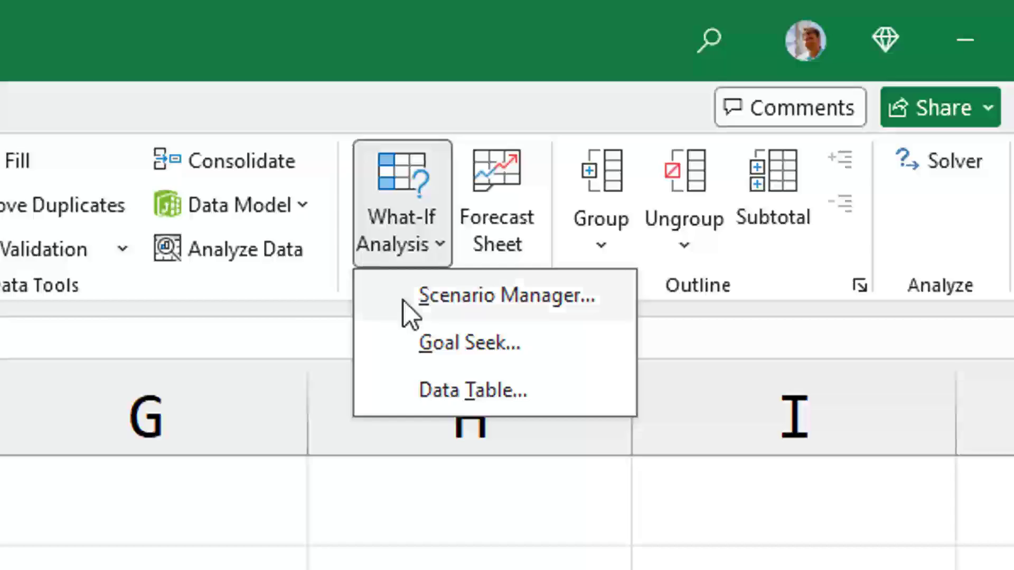
mouse_move(452, 390)
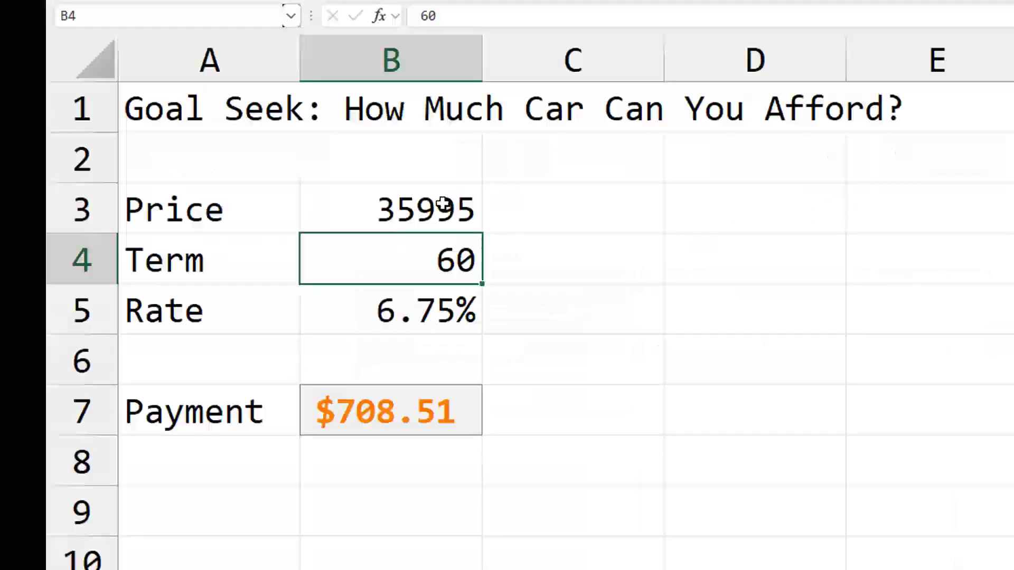
click(390, 208)
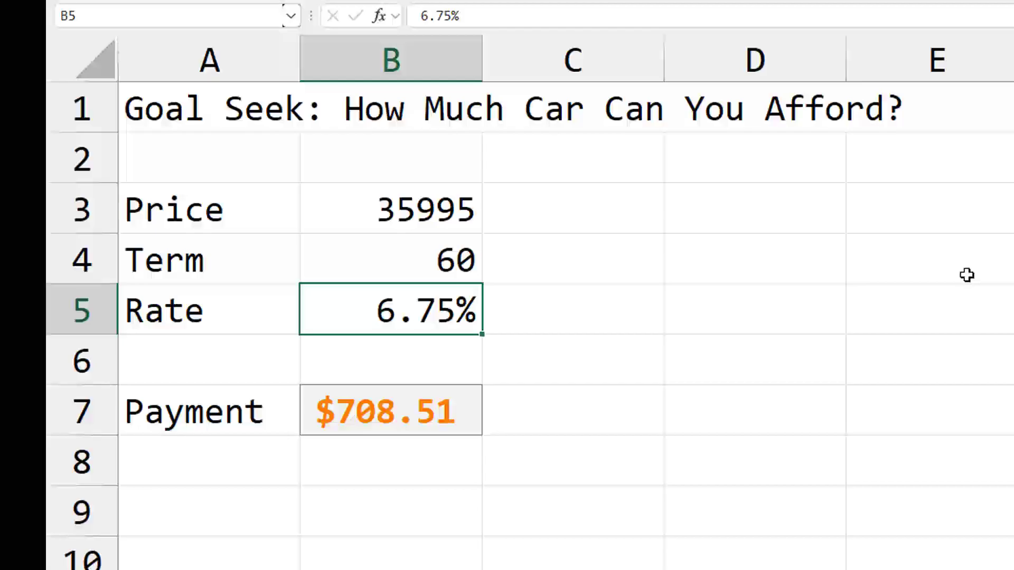
click(390, 410)
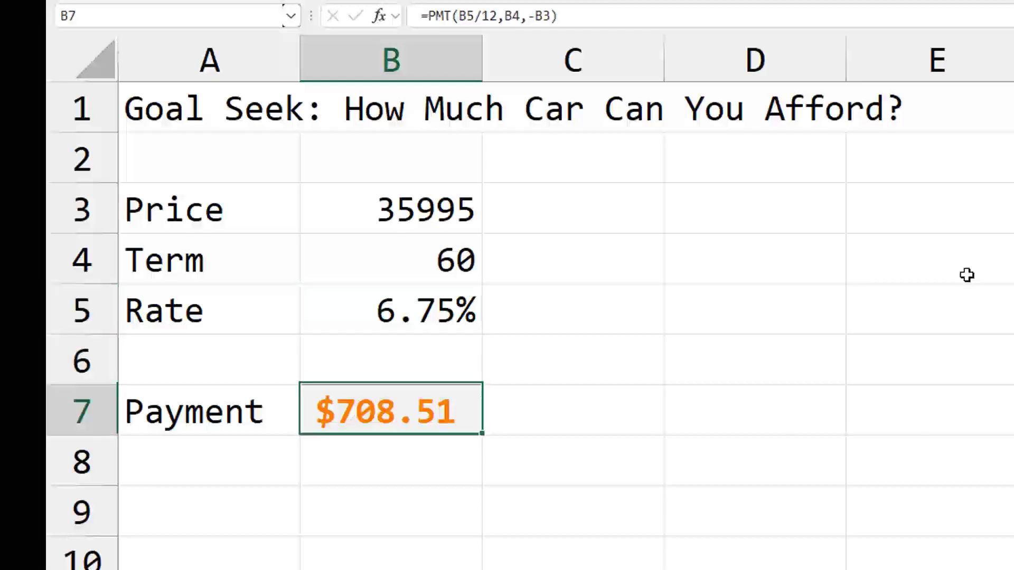
double_click(389, 411)
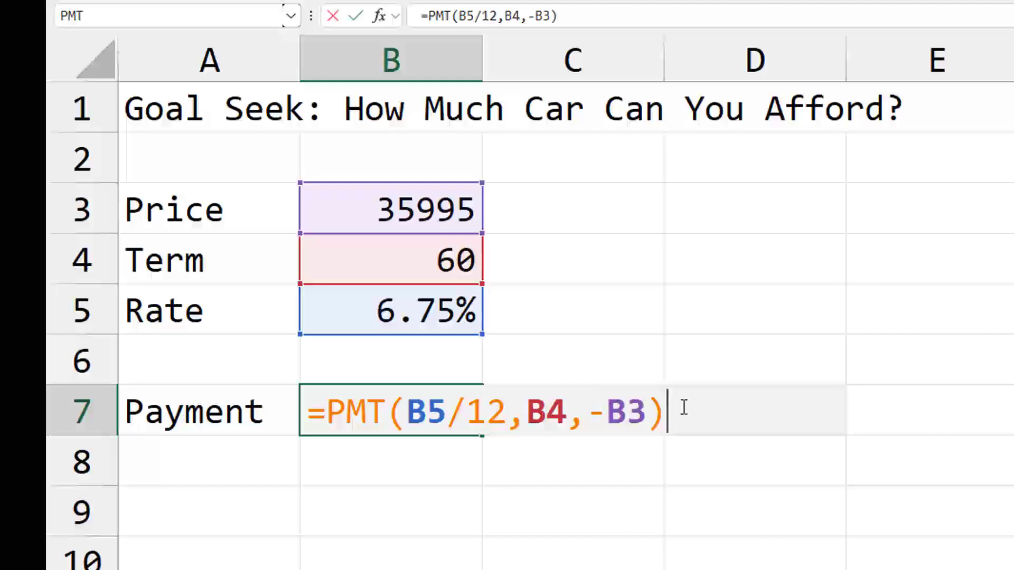
key(Enter)
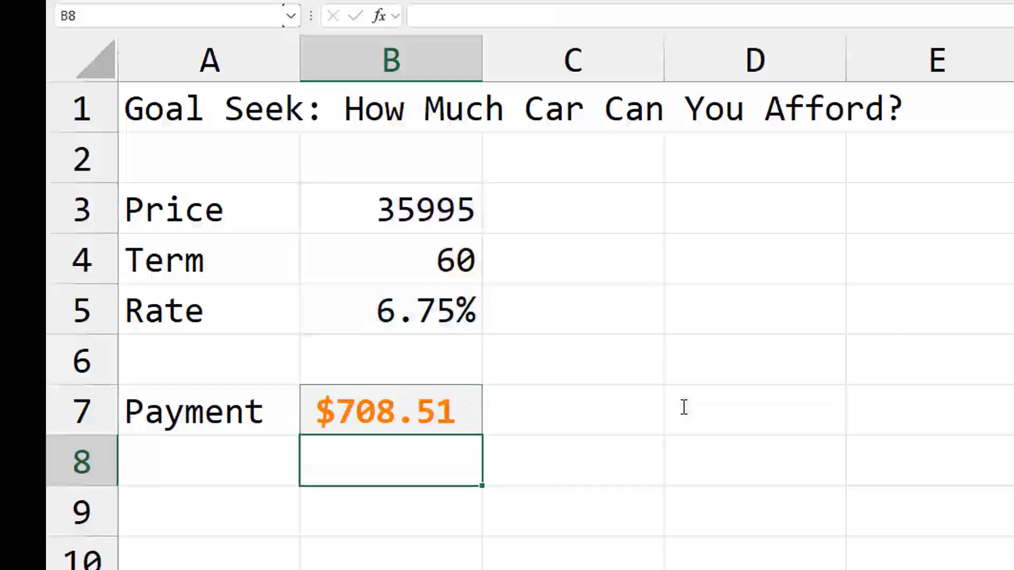
Try a $30,000 price, then set the Price cell B3 to 35000 for a $688.92 payment
click(390, 410)
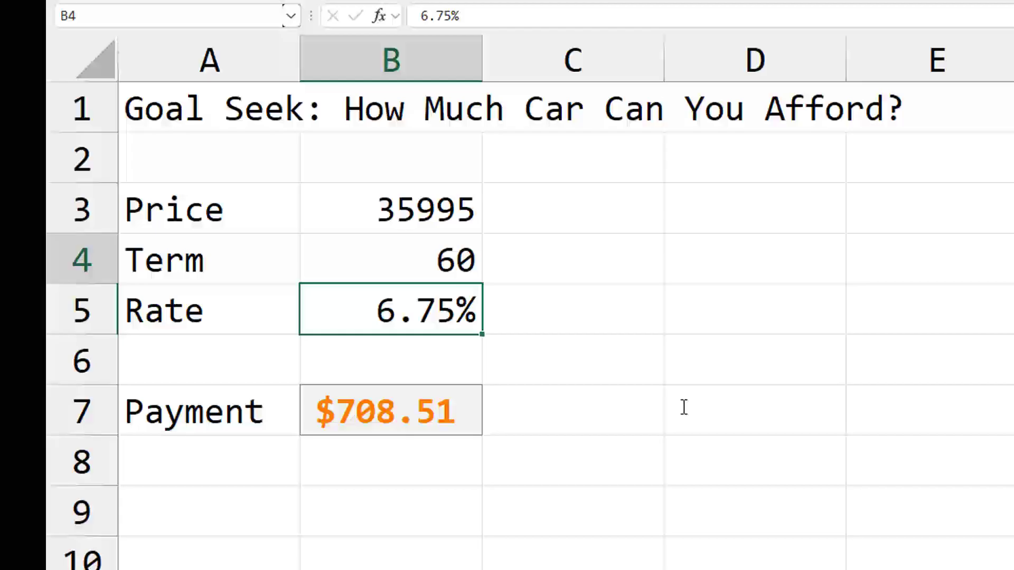
text(25000)
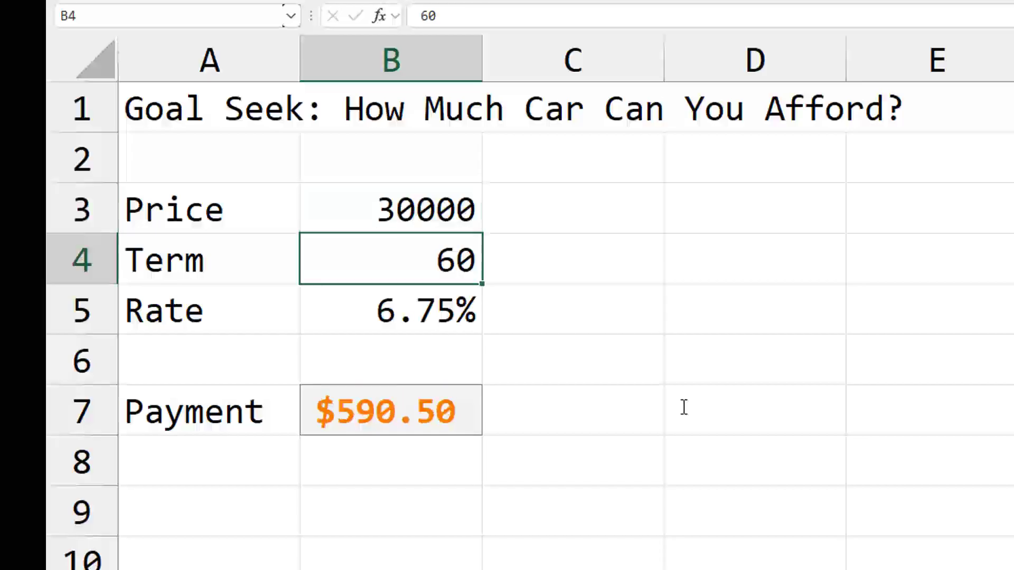
click(390, 208)
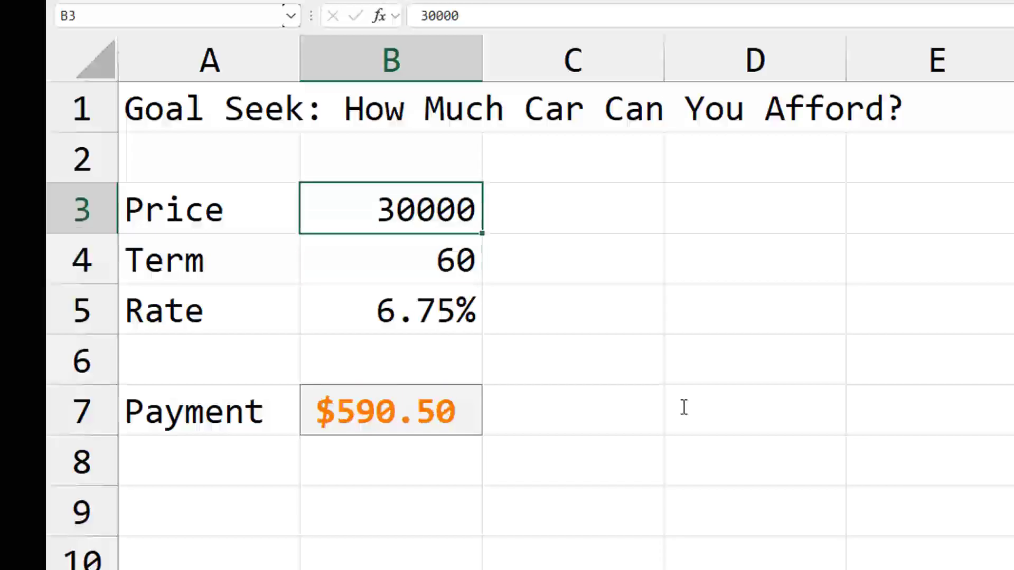
text(3500)
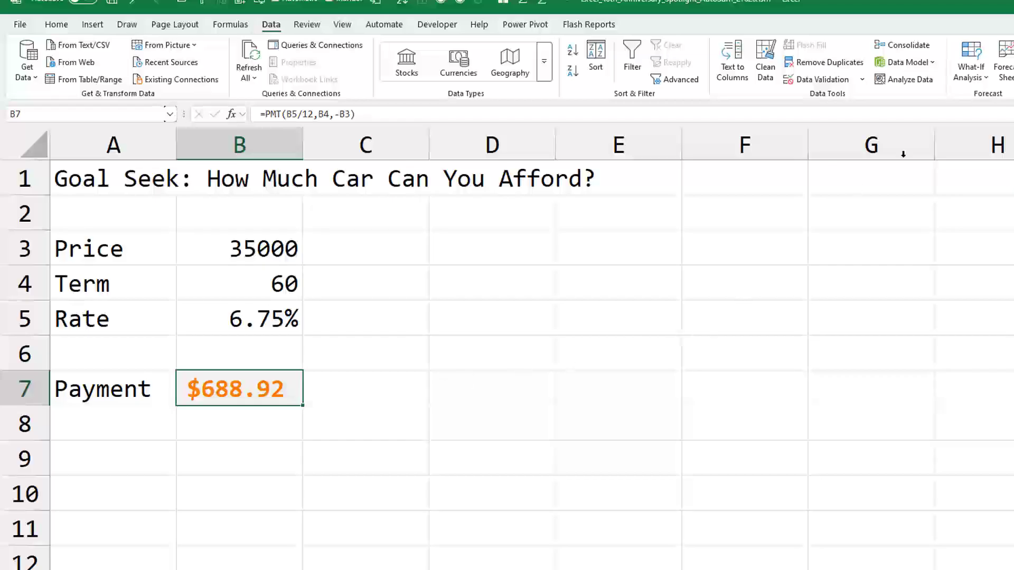
Goal Seek B7 to 625 by changing the price, keep 31752.5465 and widen column B to show it
click(969, 61)
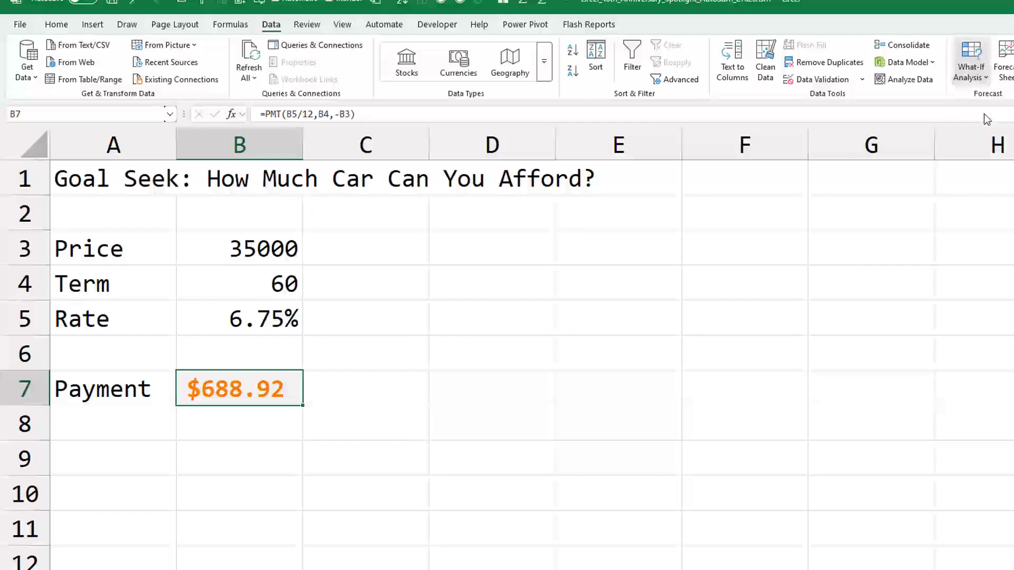
click(970, 58)
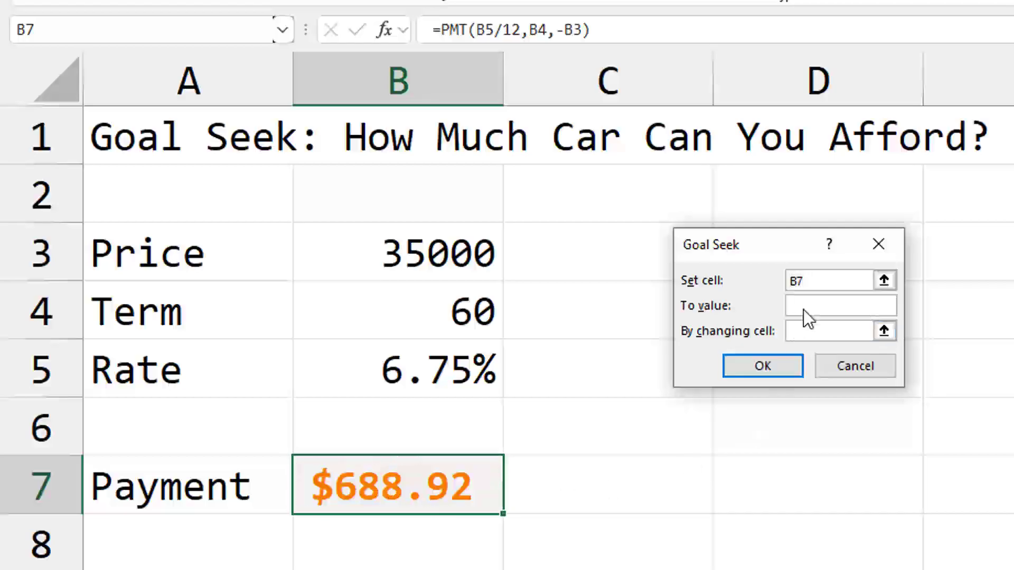
text(625)
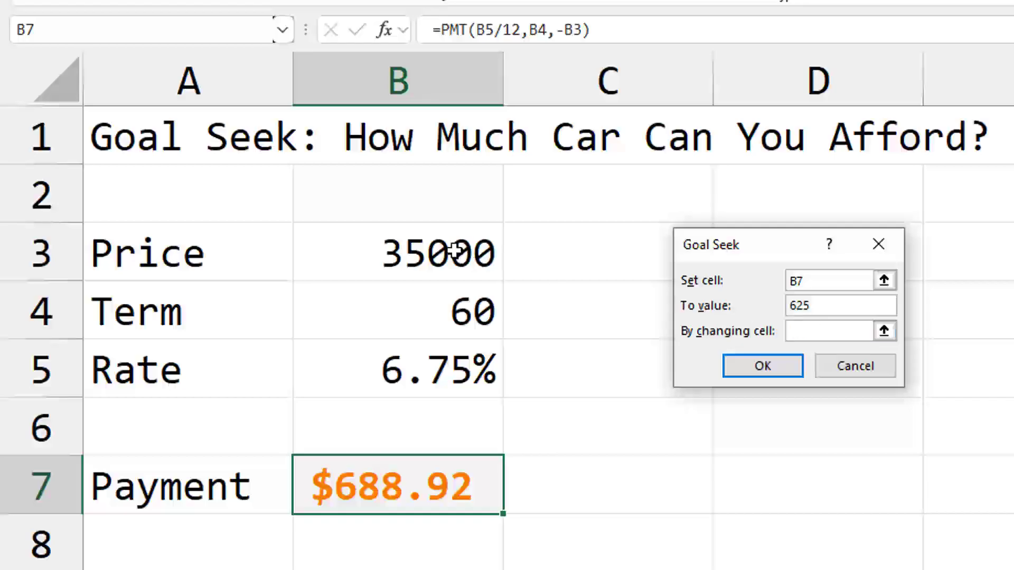
click(397, 252)
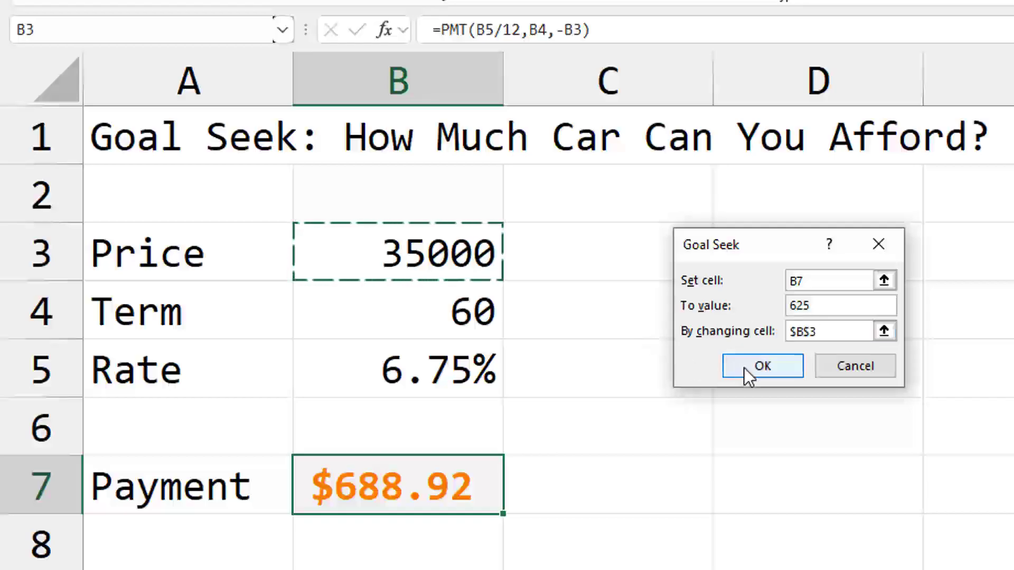
click(761, 366)
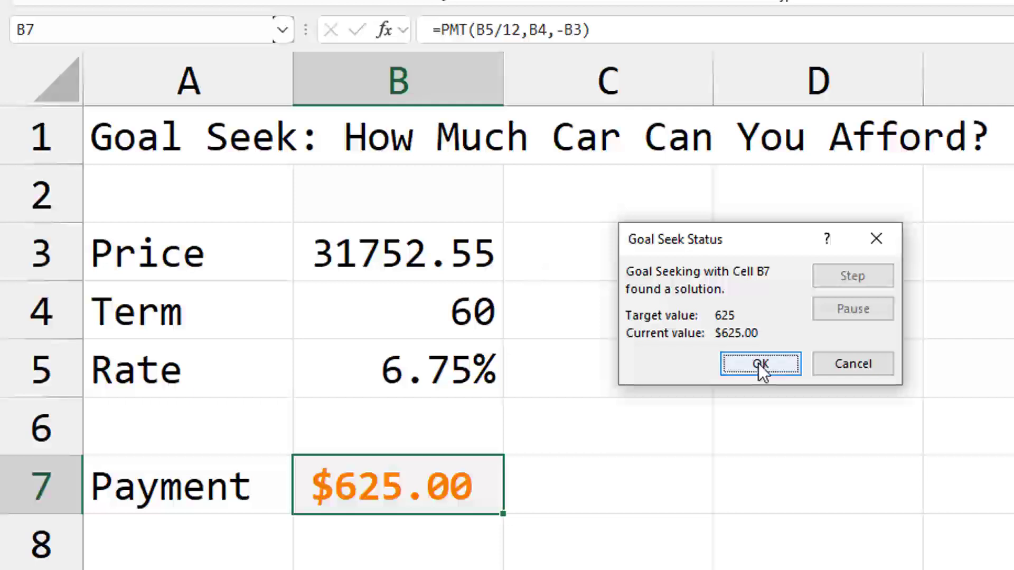
click(759, 363)
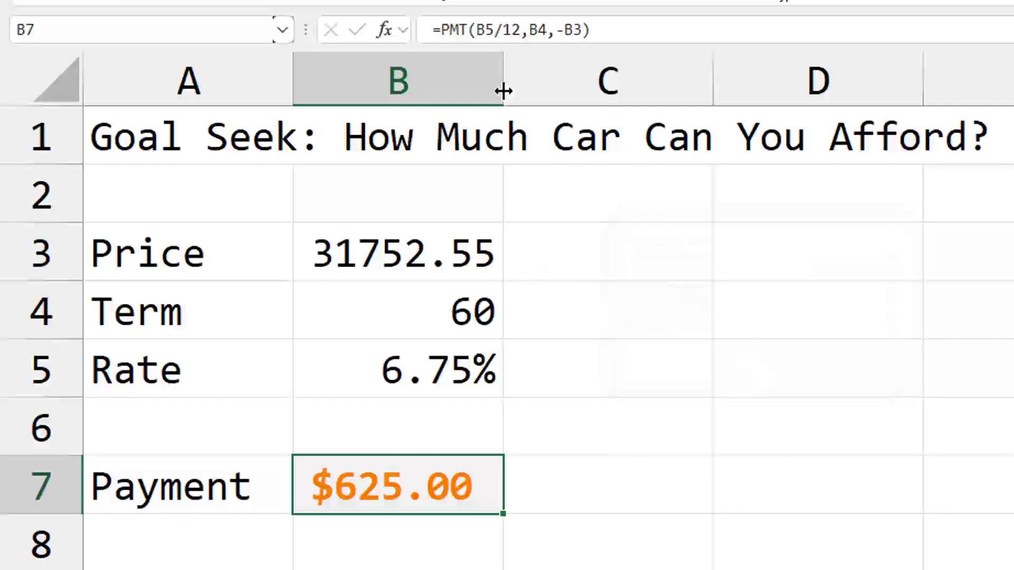
drag(504, 78, 708, 77)
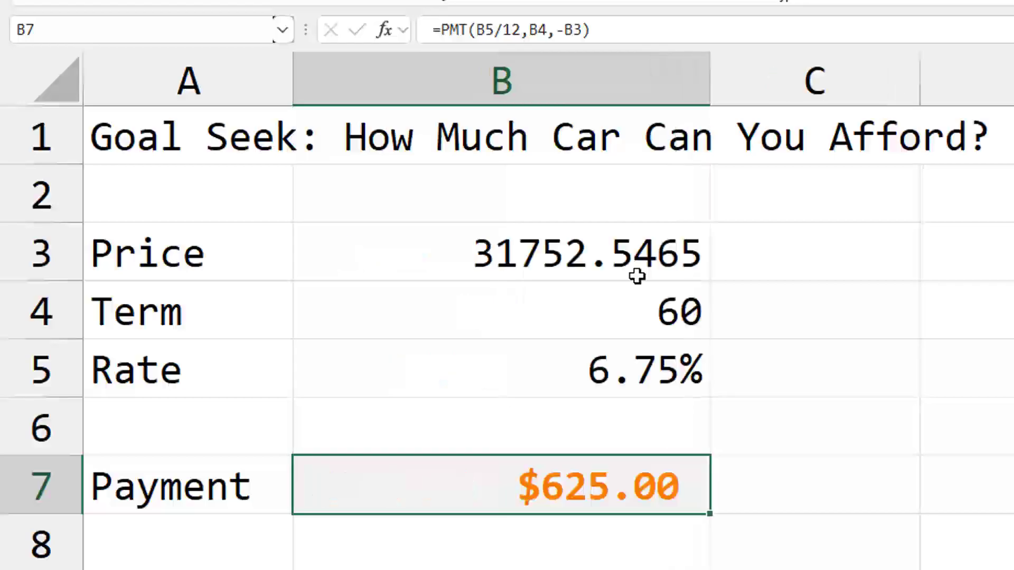
mouse_move(678, 263)
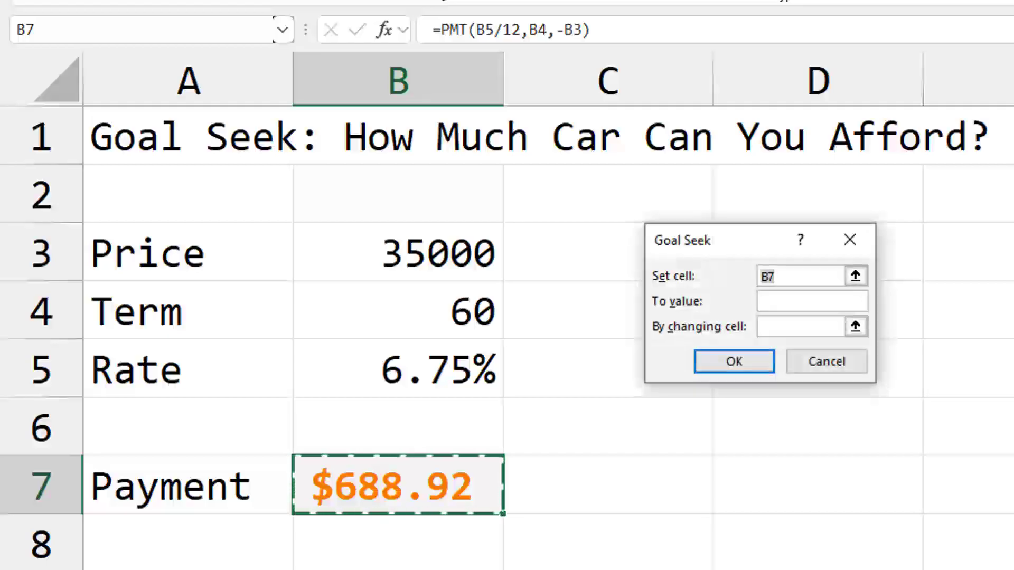
Goal Seek B7 to 625 by changing the term in B4, giving 67.4488 months
click(810, 301)
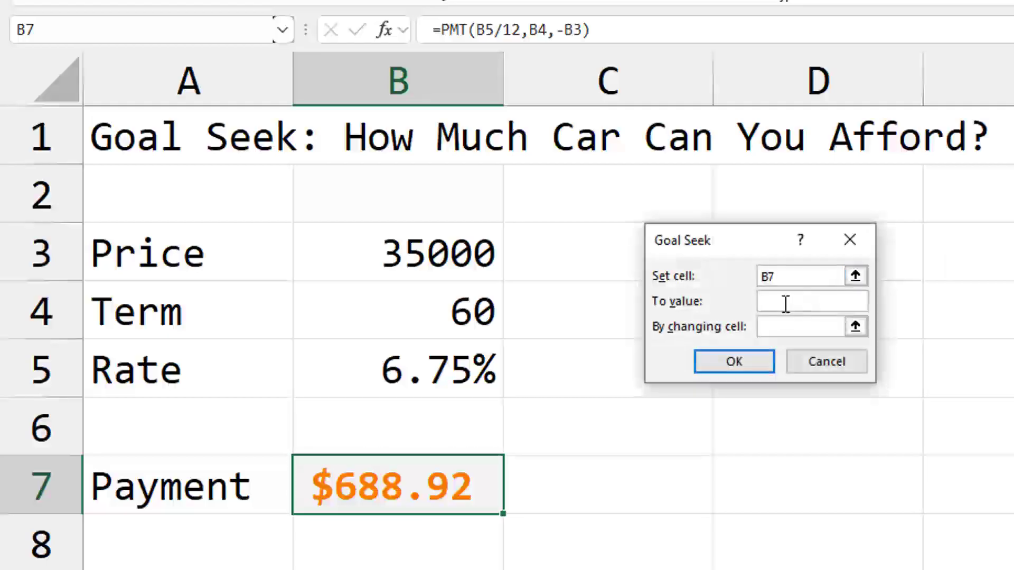
text(625)
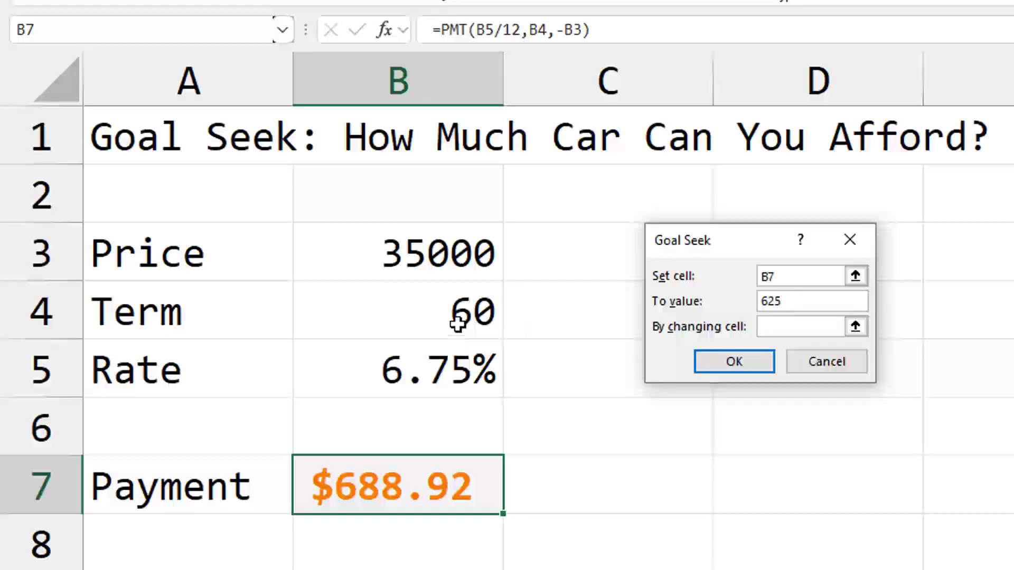
click(734, 361)
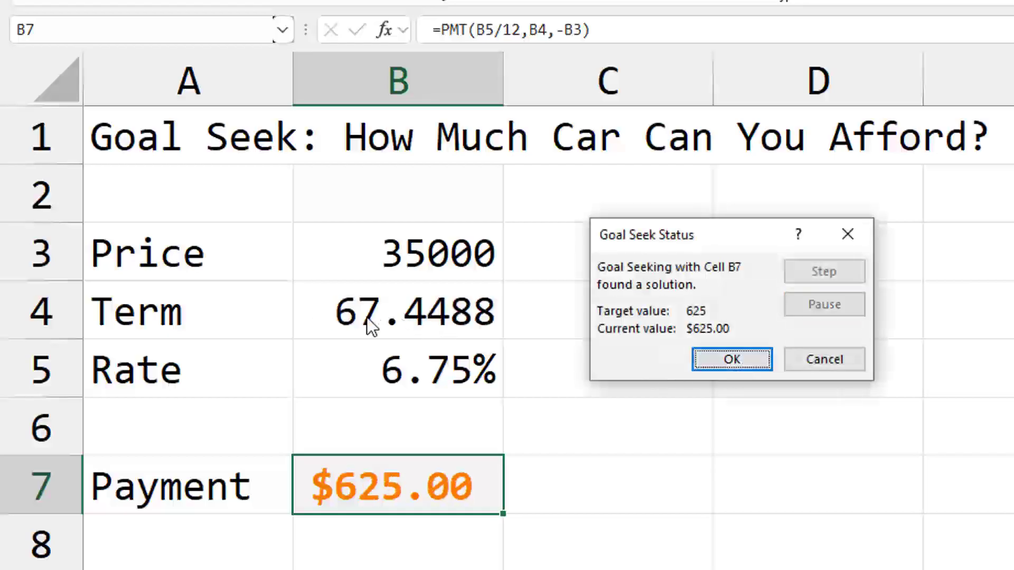
mouse_move(683, 374)
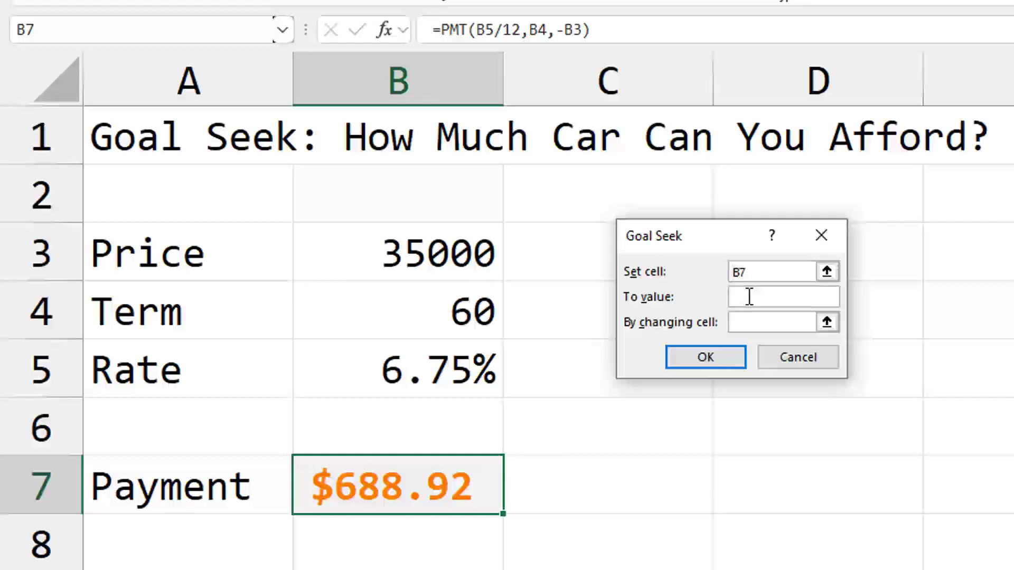
Goal Seek B7 to 625 by changing the rate in B5 (2.75%), then restore the 6.75% rate
text(625)
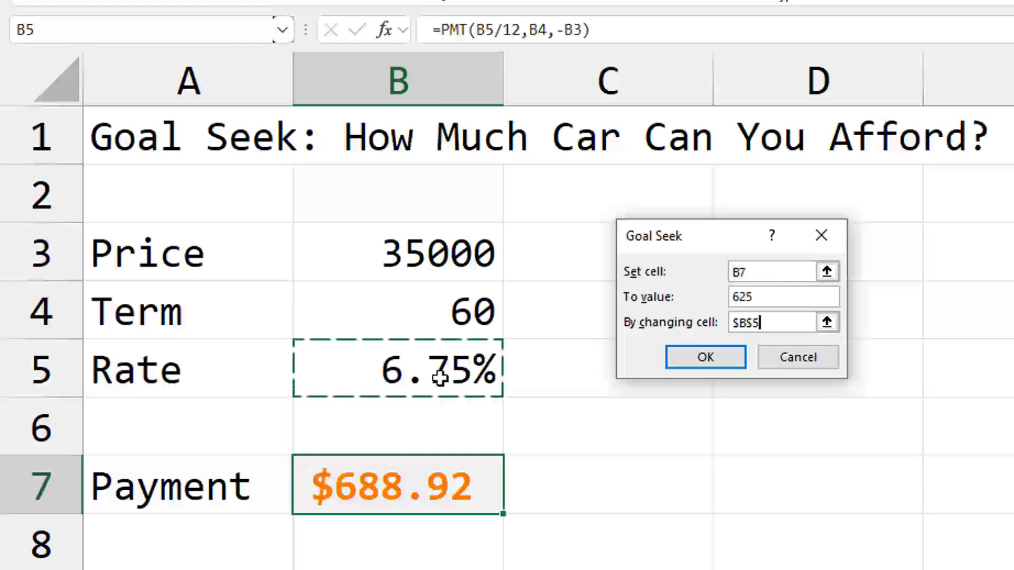
click(704, 357)
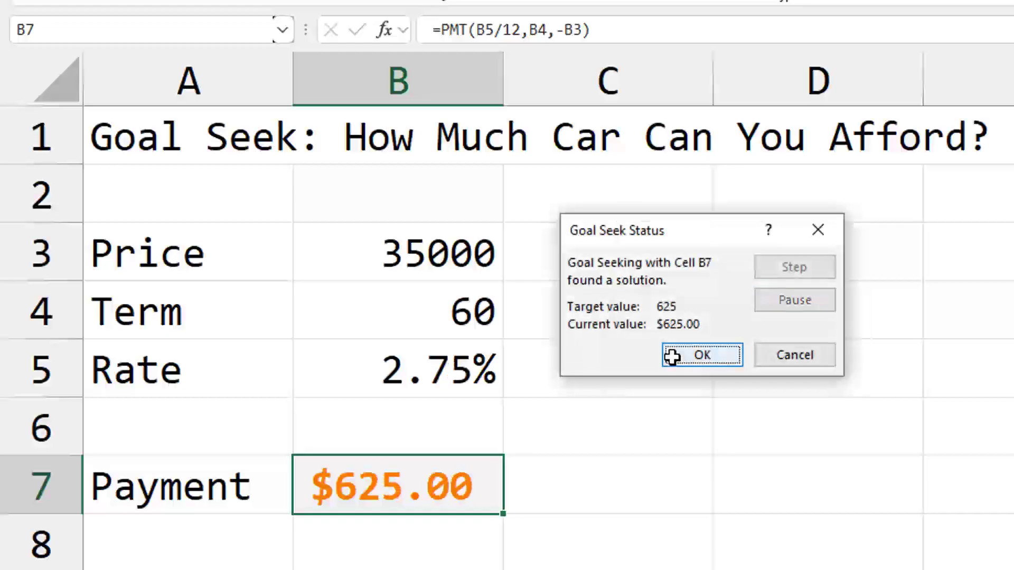
mouse_move(407, 411)
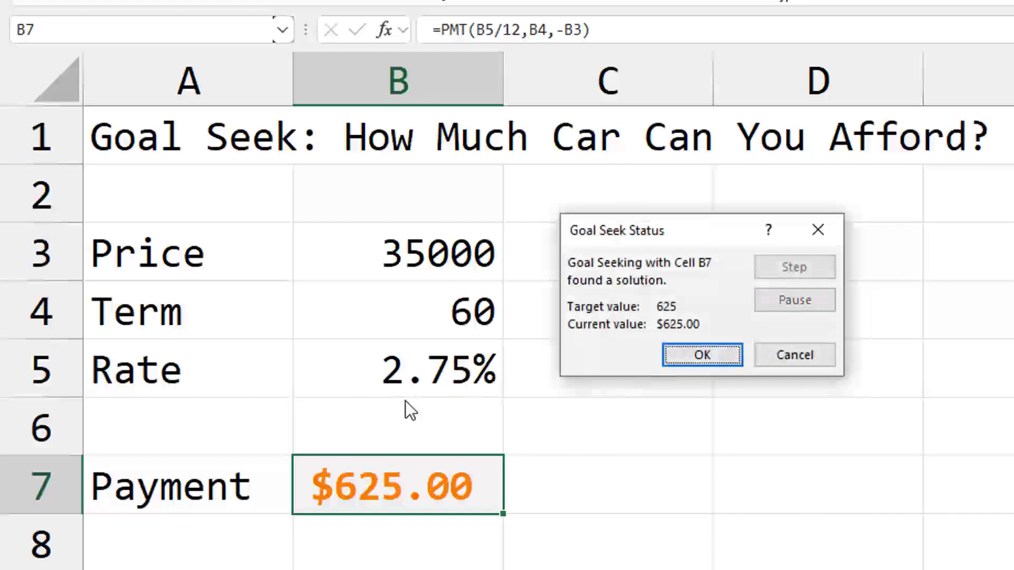
click(701, 355)
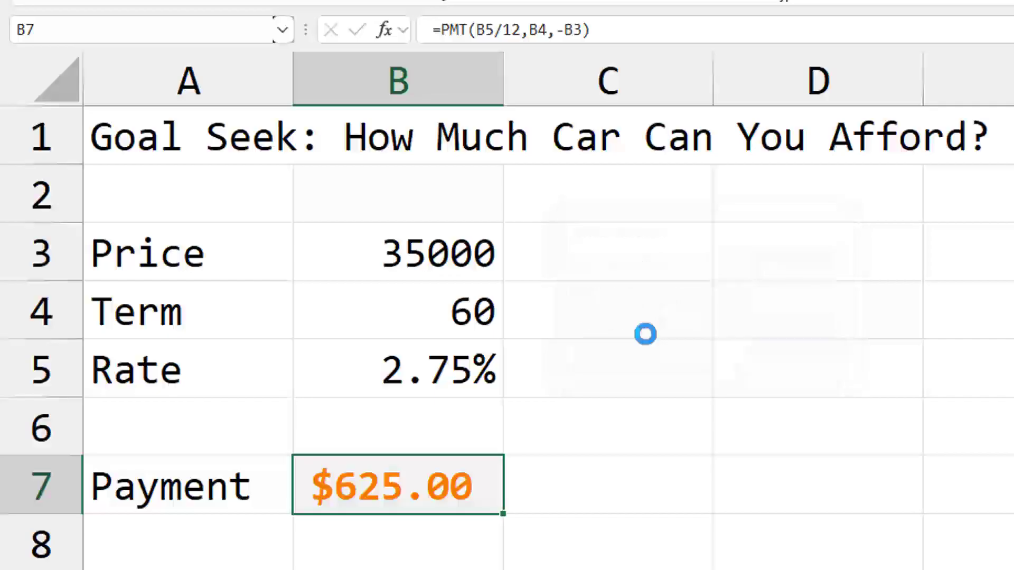
text(6.75%)
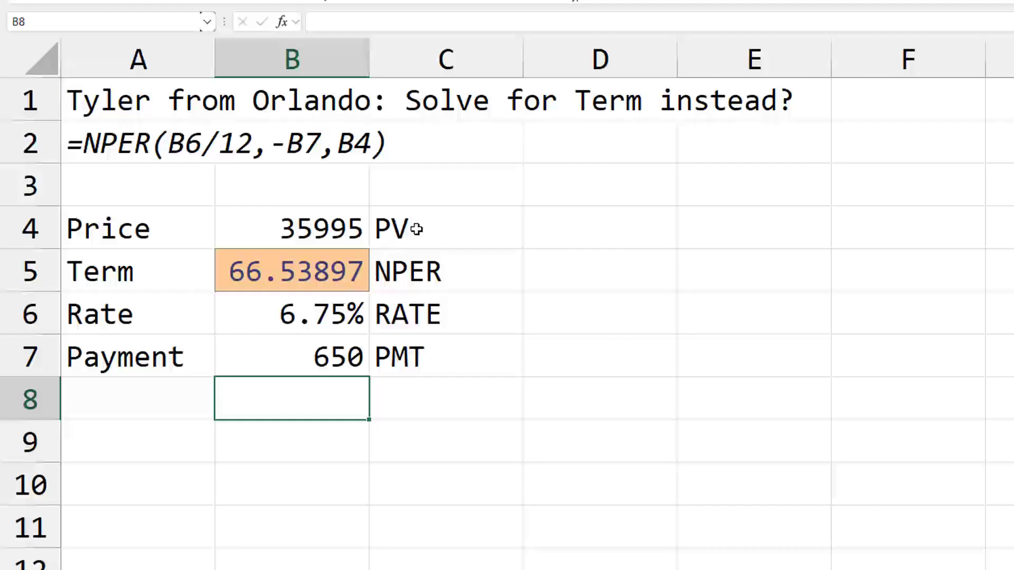
mouse_move(424, 362)
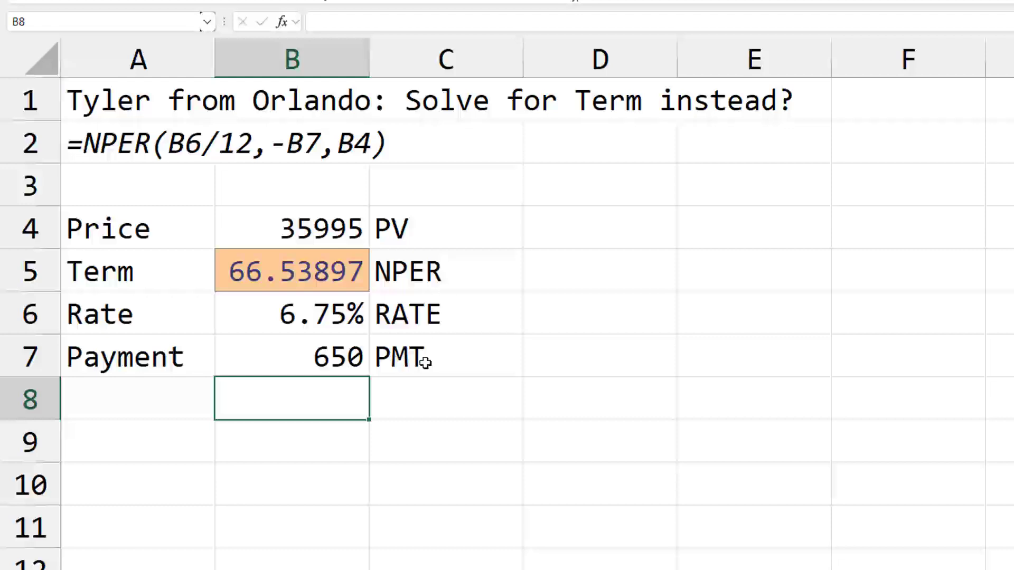
mouse_move(313, 272)
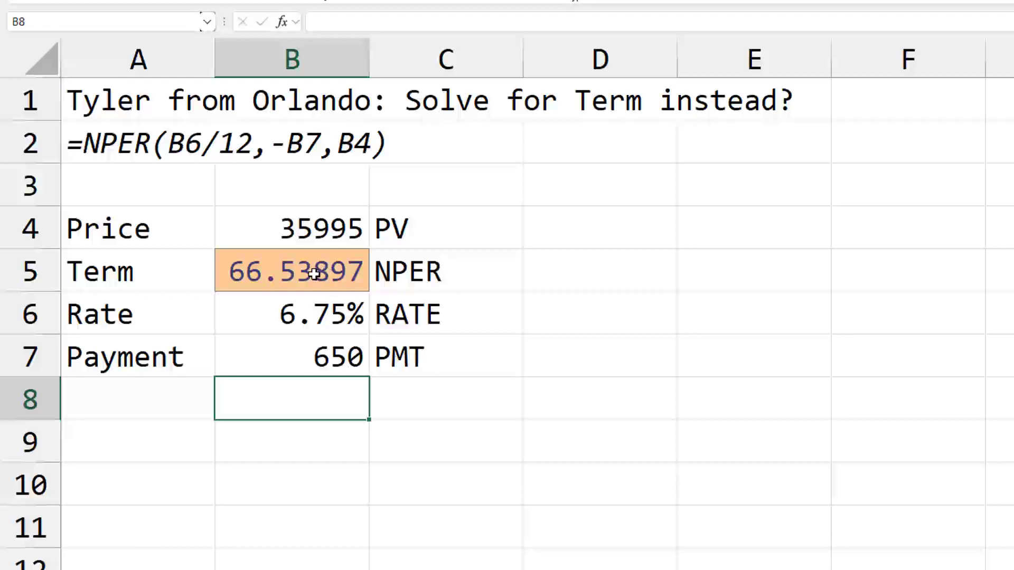
click(291, 270)
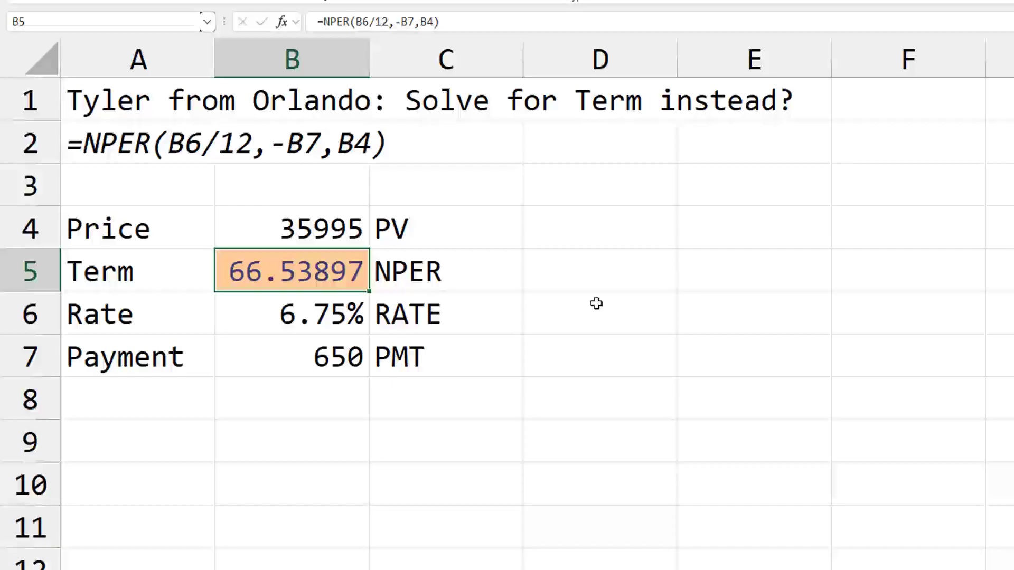
double_click(290, 270)
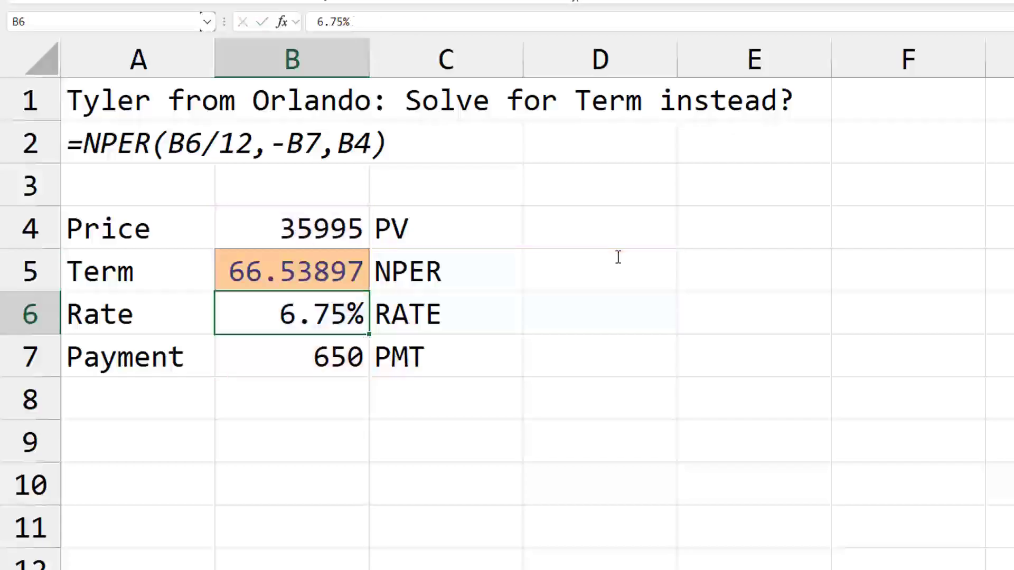
mouse_move(568, 285)
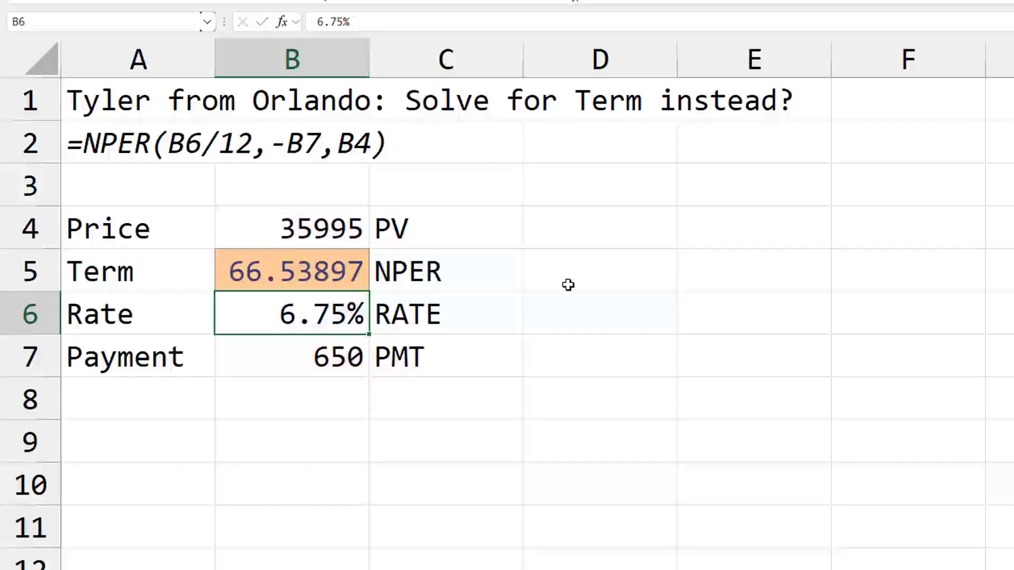
click(256, 545)
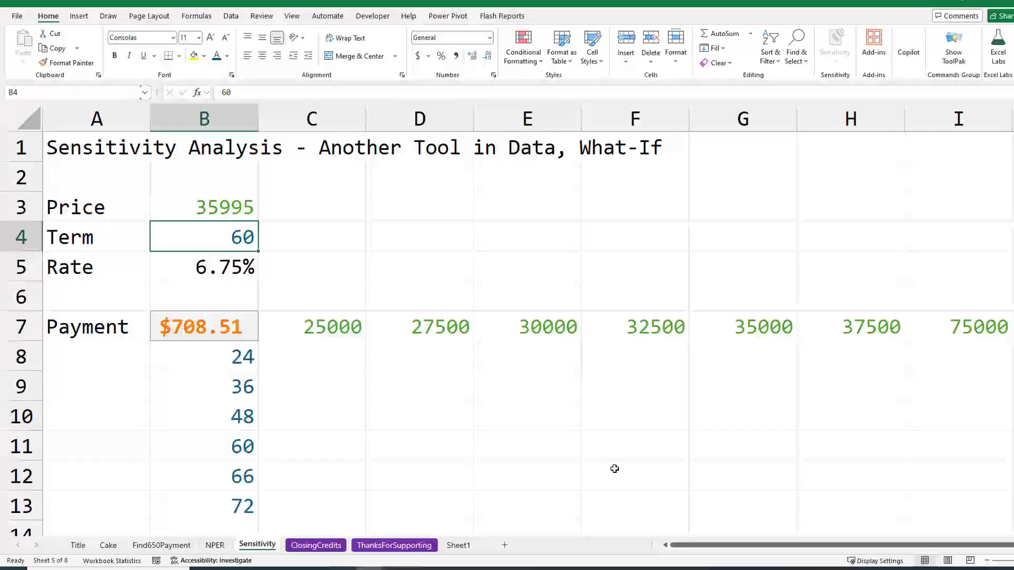
mouse_move(220, 334)
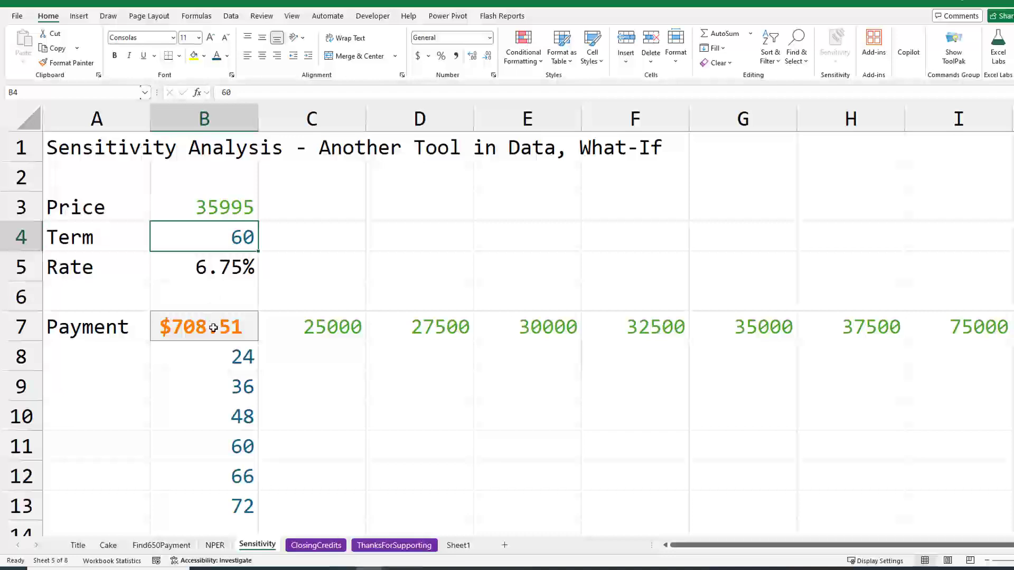
click(203, 357)
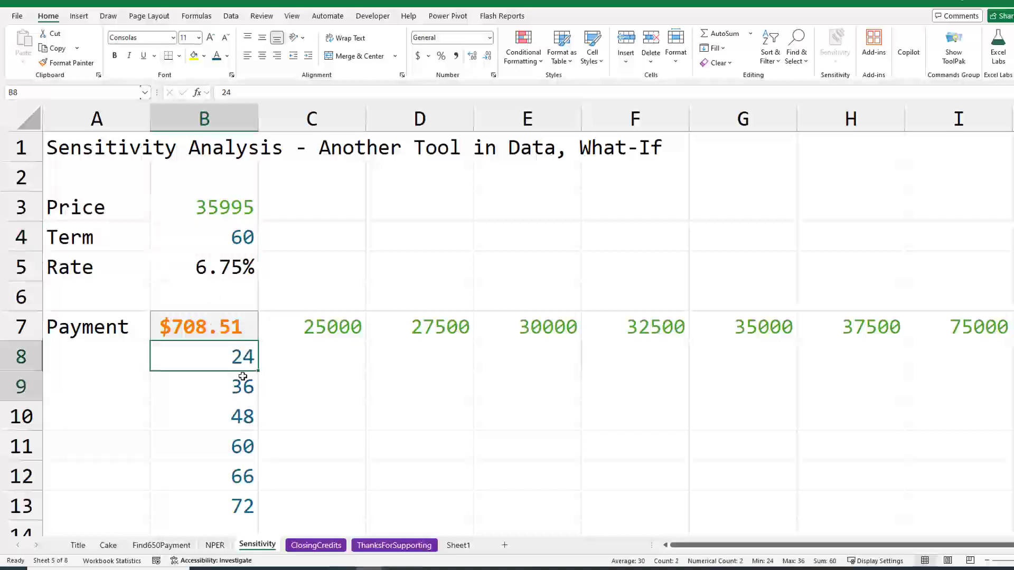
drag(202, 356, 203, 507)
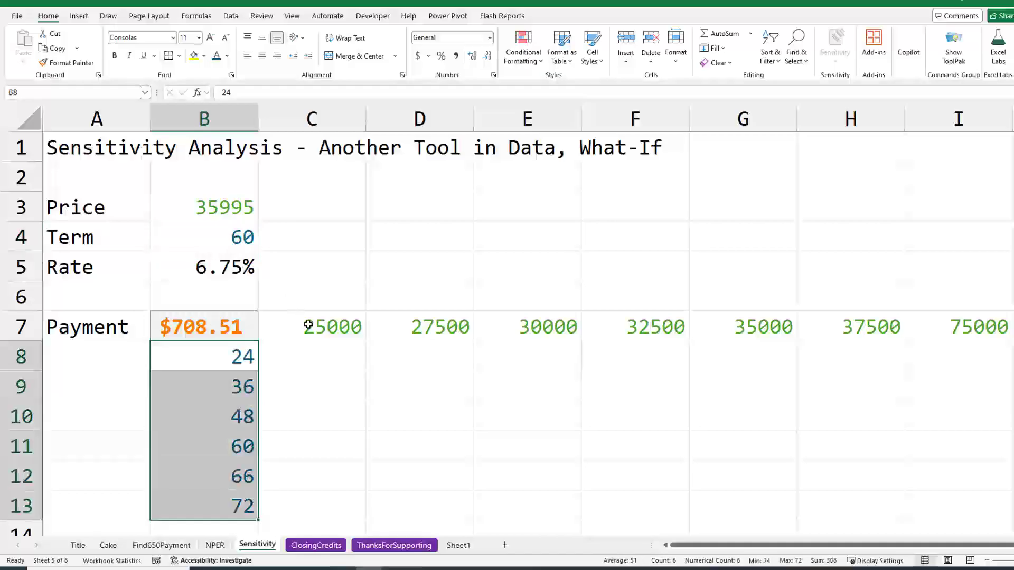
click(311, 326)
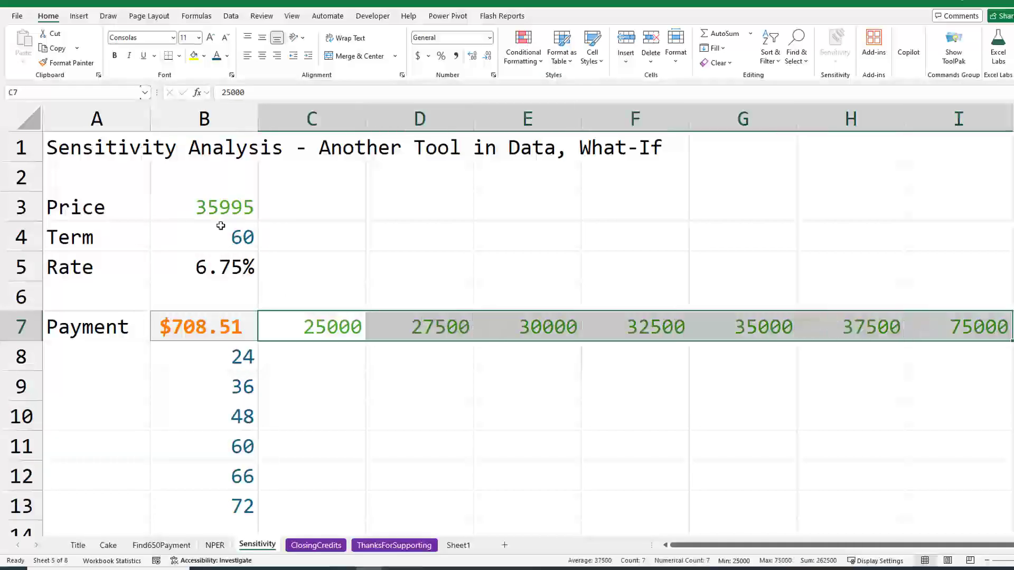
mouse_move(193, 208)
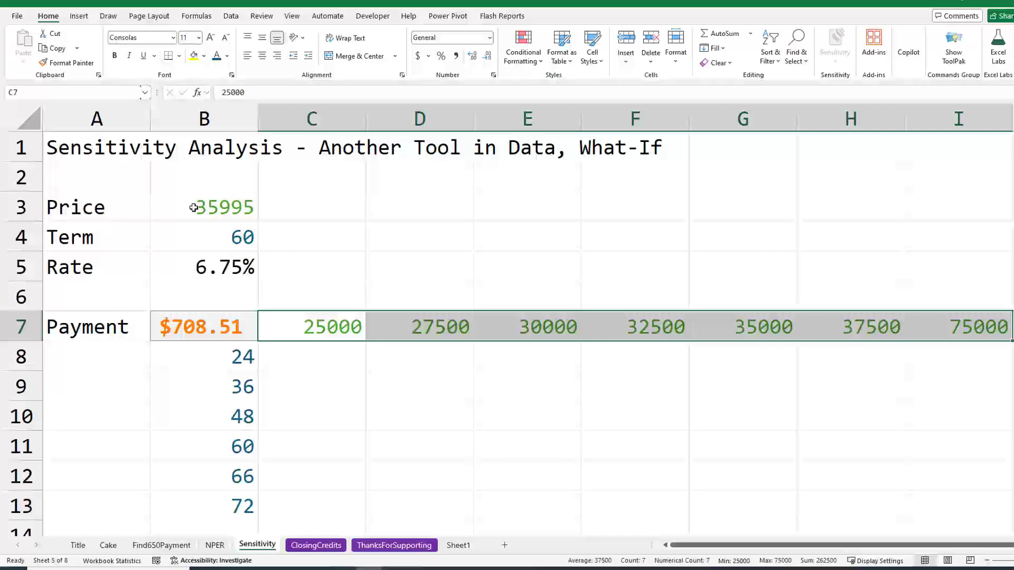
click(202, 326)
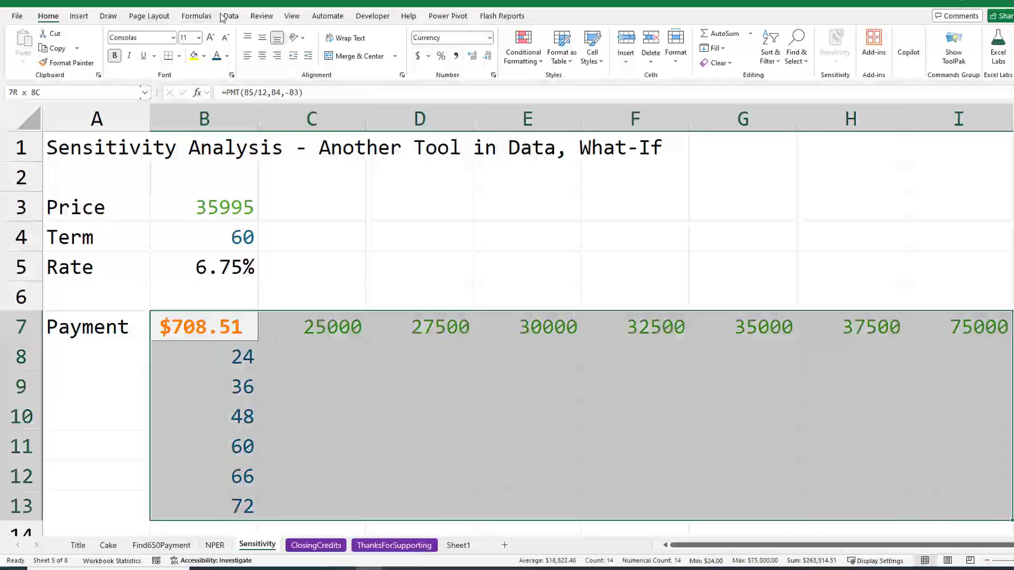
Build a two-way Data Table with row input $B$3 (price) and column input $B$4 (term)
click(827, 47)
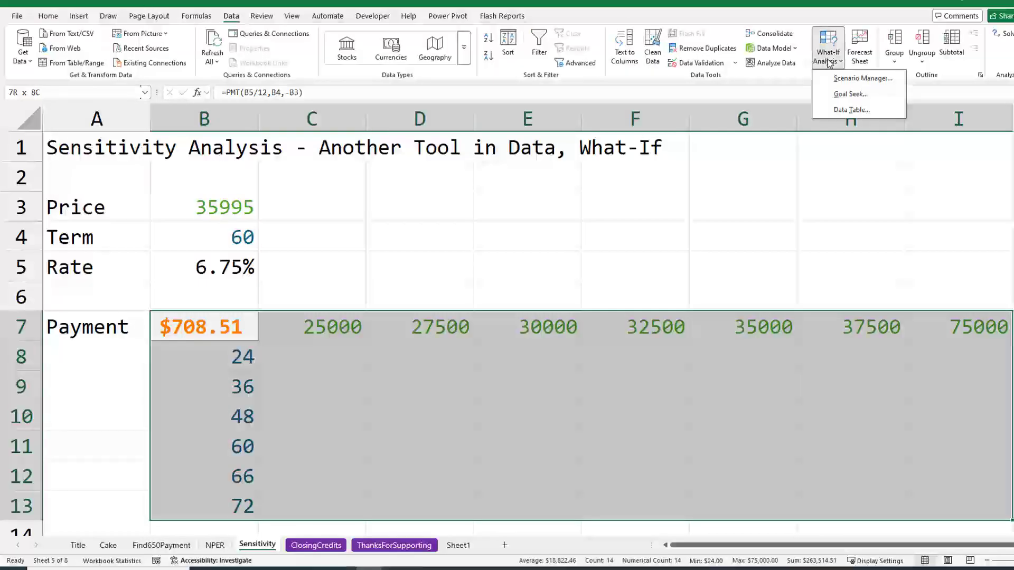
mouse_move(852, 109)
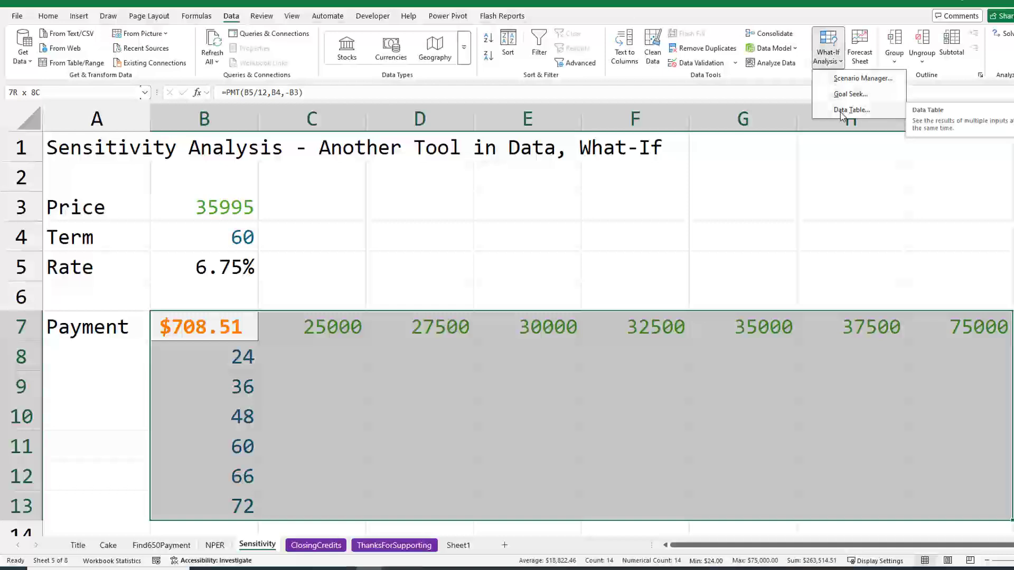
click(851, 110)
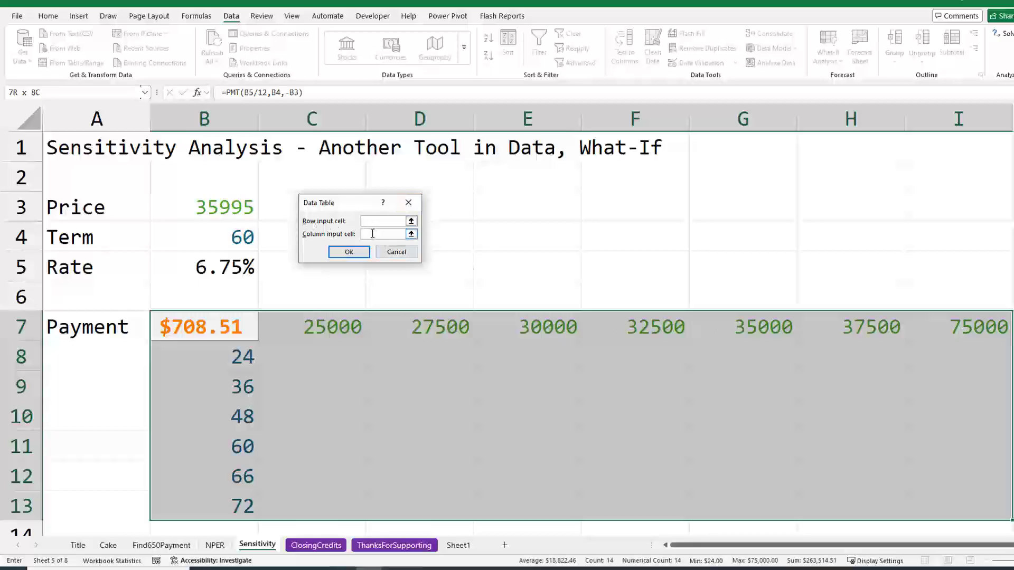
click(205, 207)
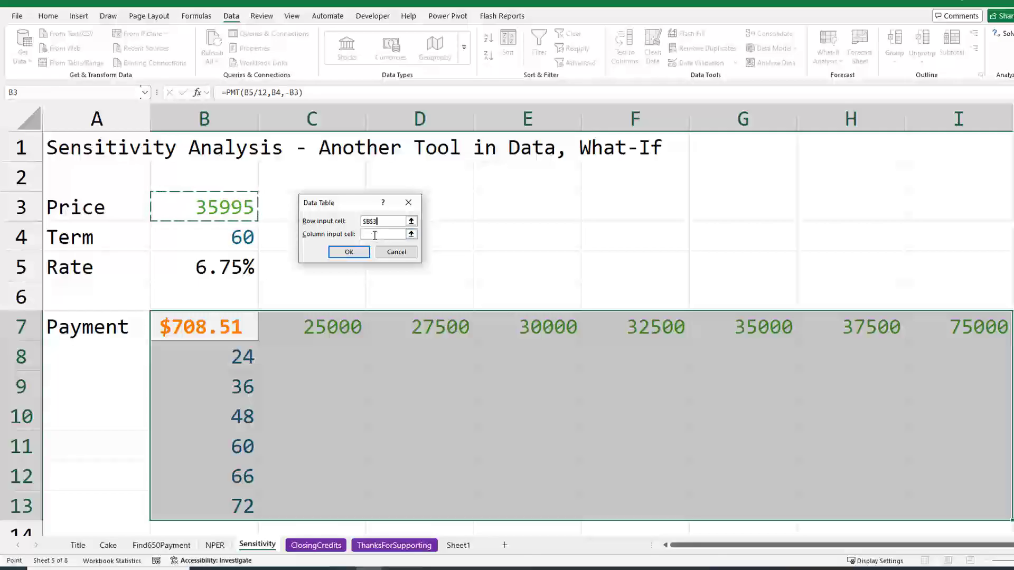
click(385, 234)
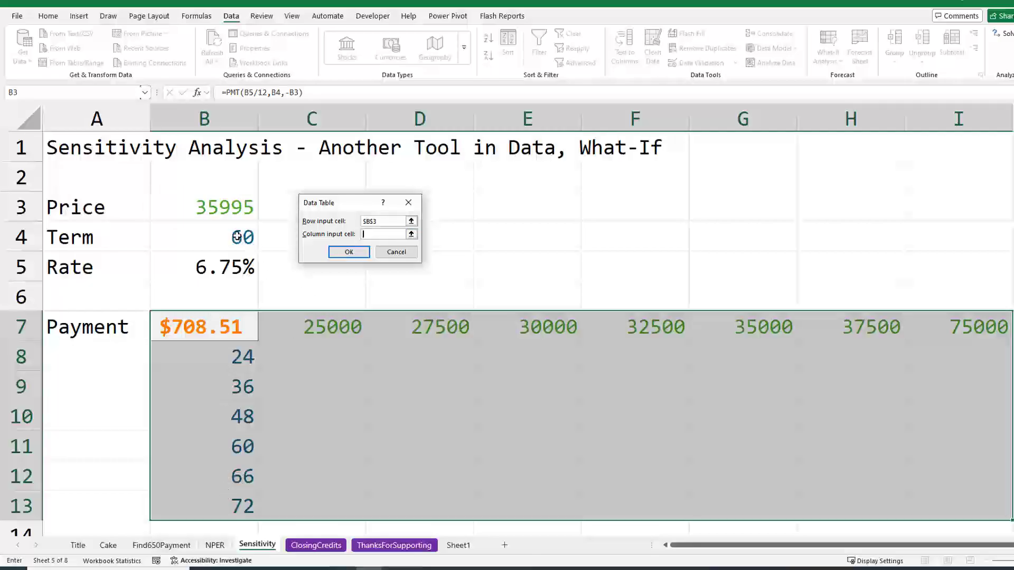
click(204, 236)
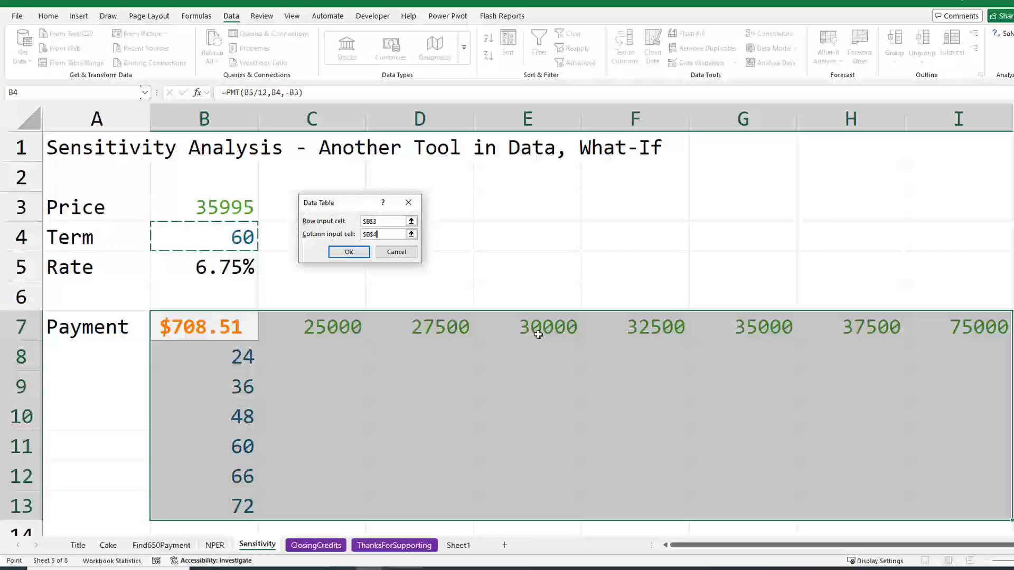
mouse_move(950, 328)
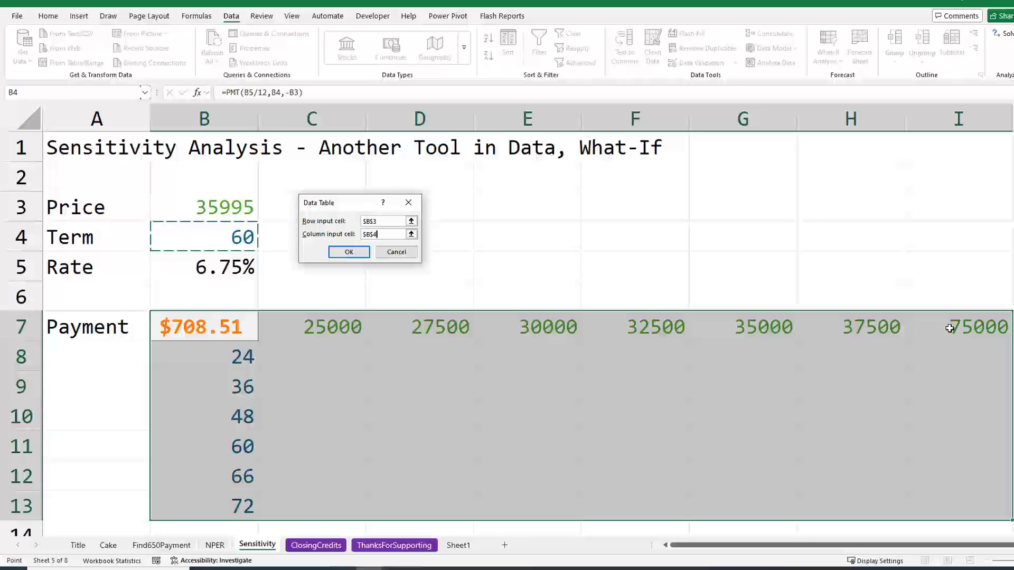
mouse_move(313, 291)
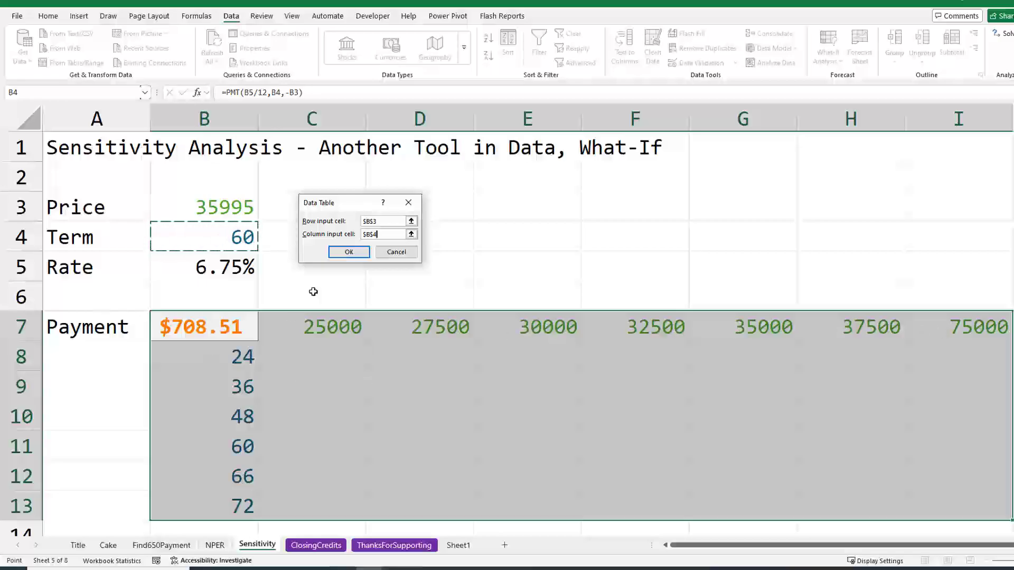
click(348, 251)
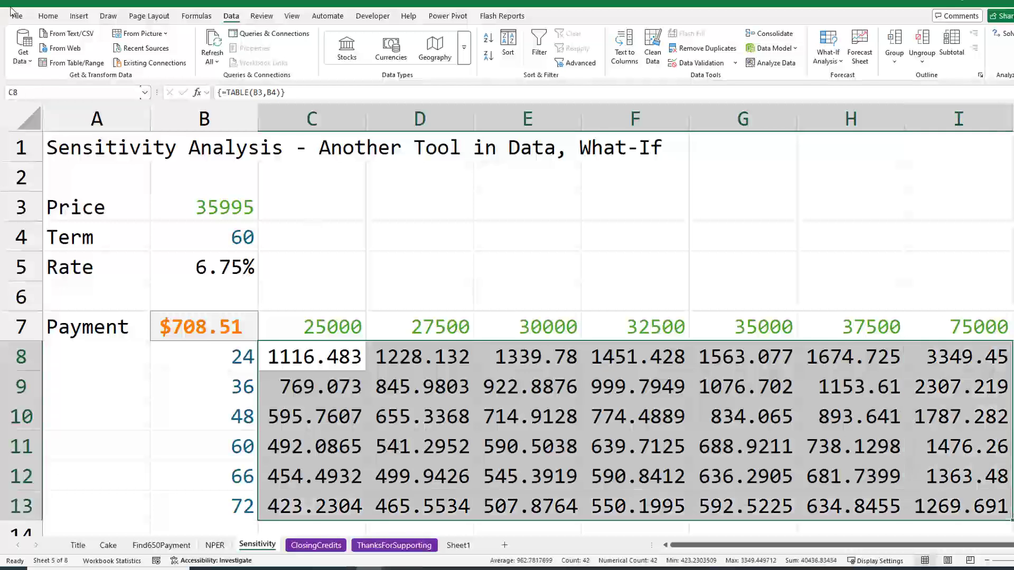
Format the payment grid as whole numbers with a Green-Yellow-Red color scale
click(47, 16)
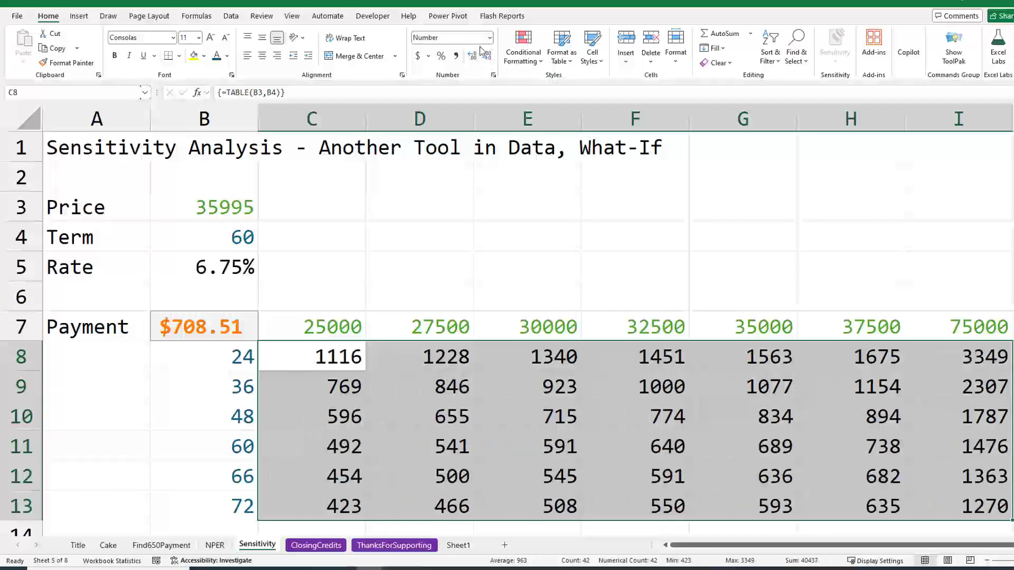
click(521, 46)
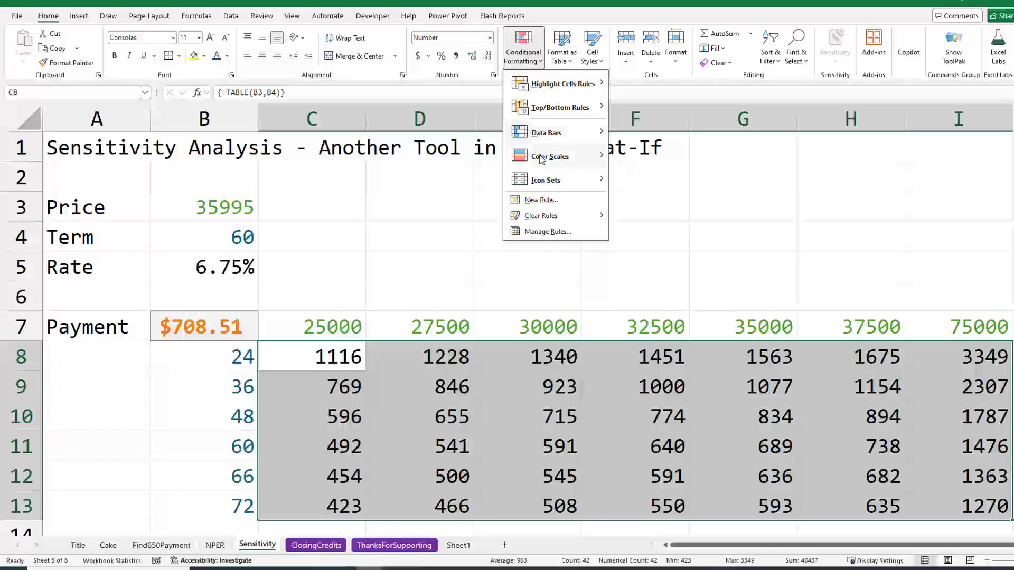
click(549, 155)
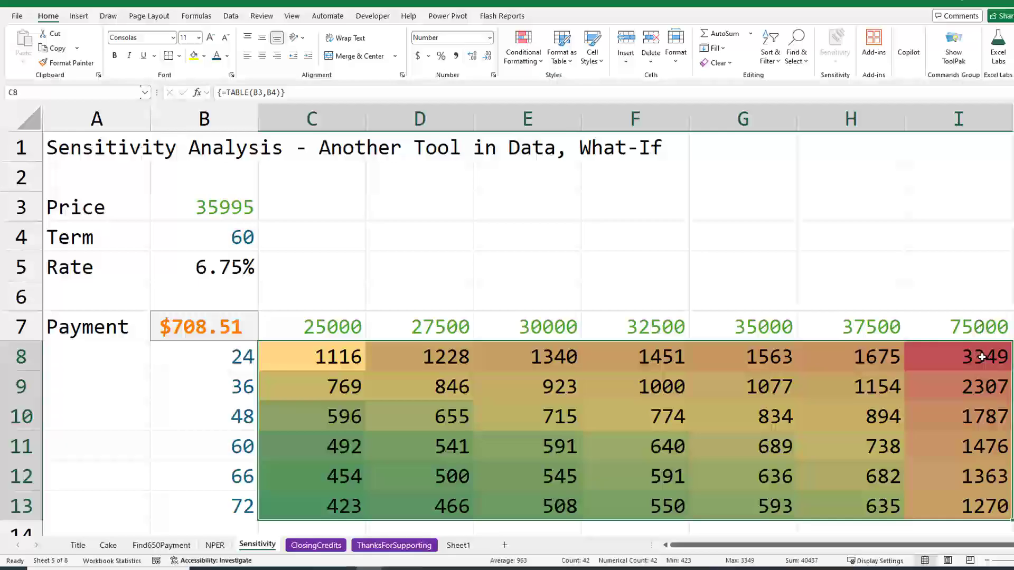
click(982, 357)
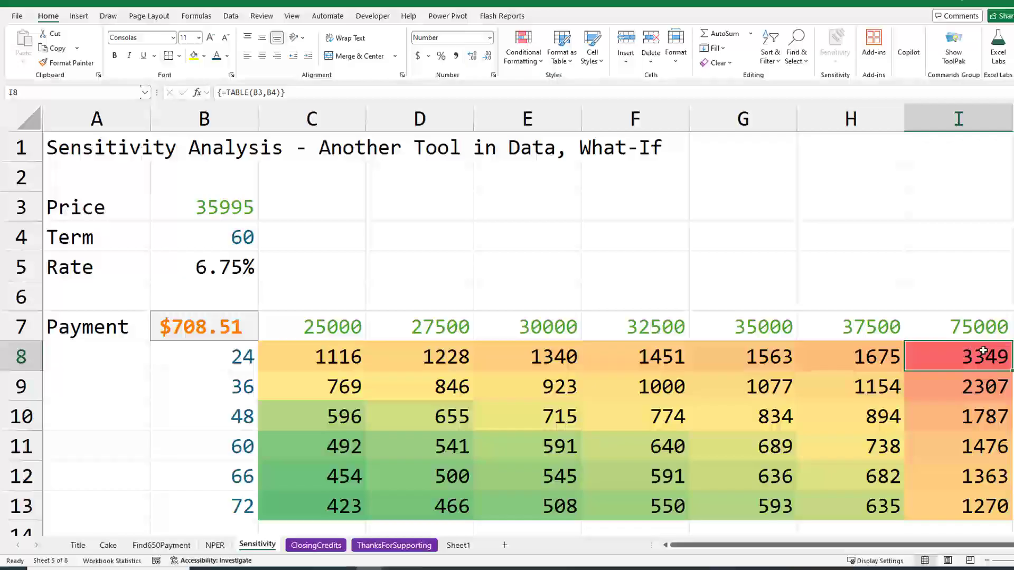
mouse_move(999, 353)
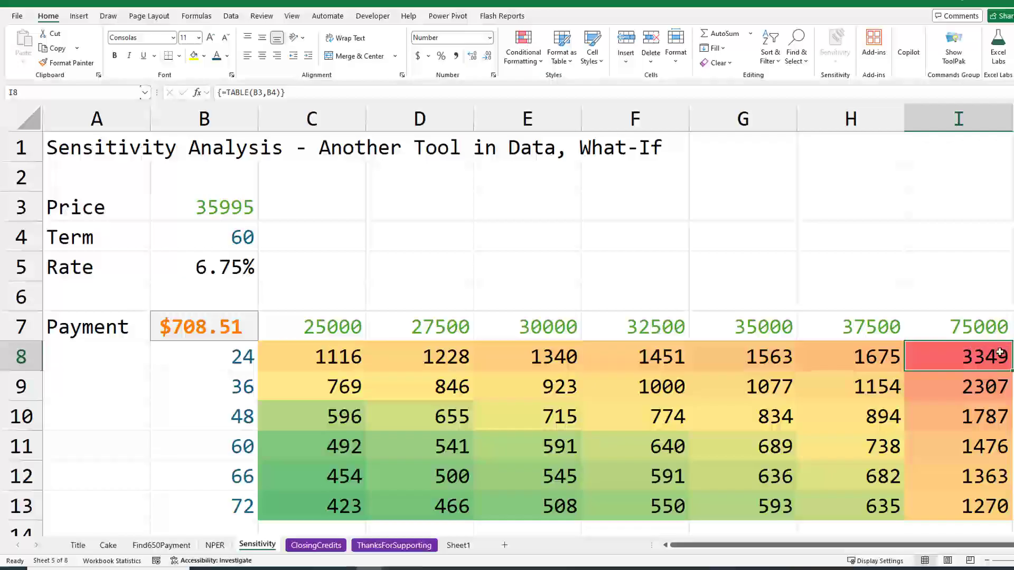
mouse_move(382, 309)
text(26000)
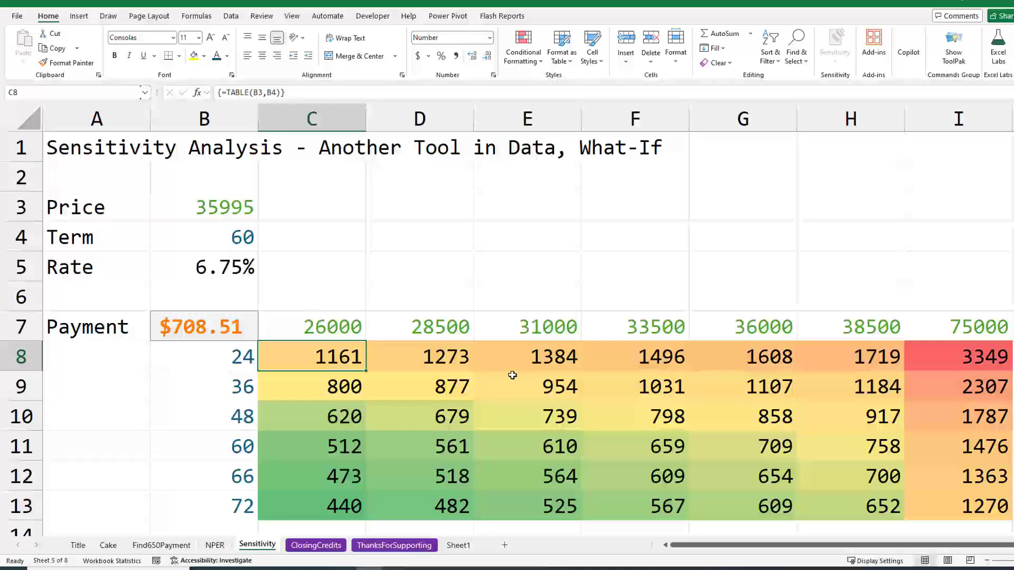
mouse_move(584, 306)
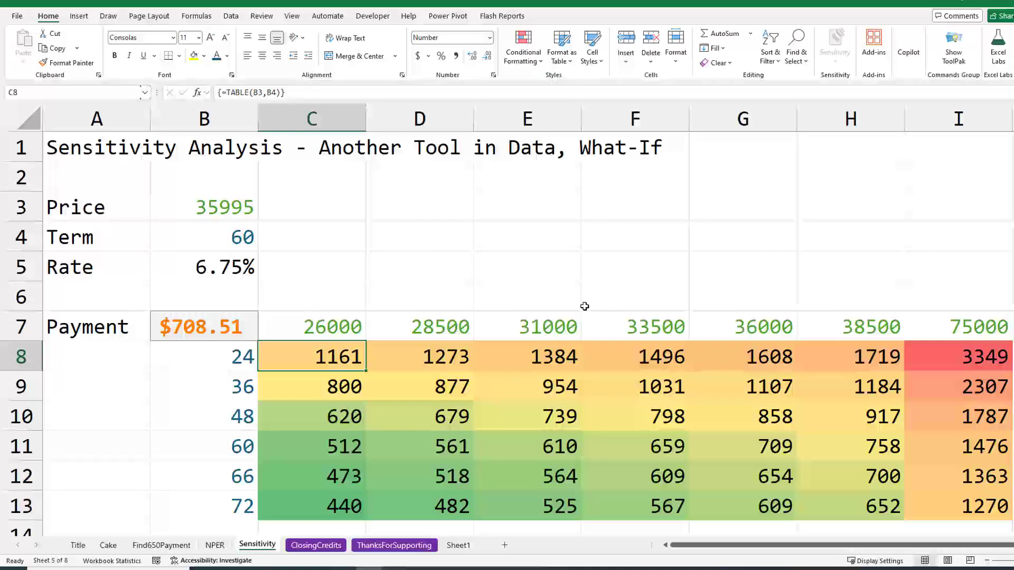
mouse_move(194, 518)
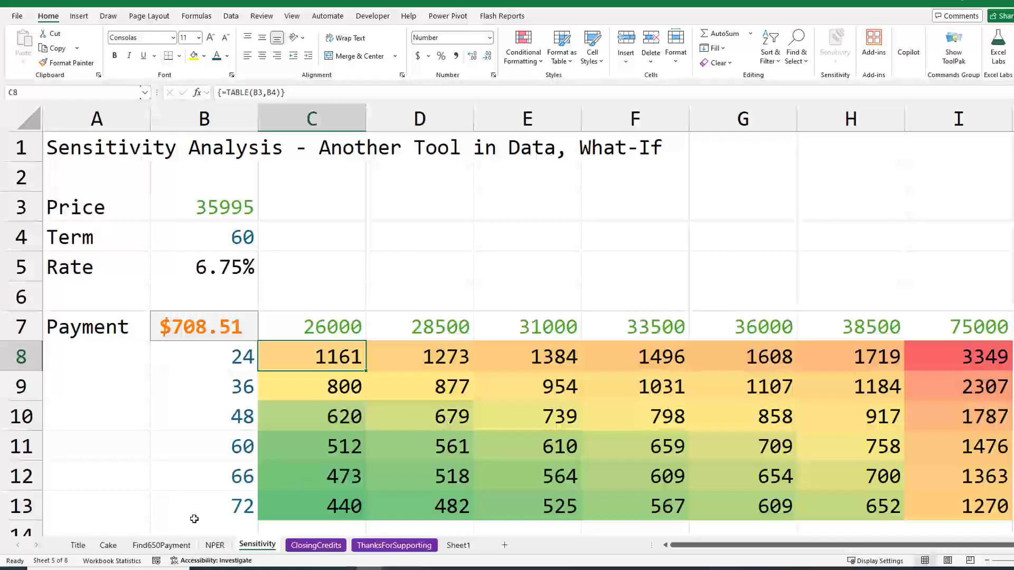
Shift the price row to start at 26000, then switch to the ClosingCredits sheet
click(108, 545)
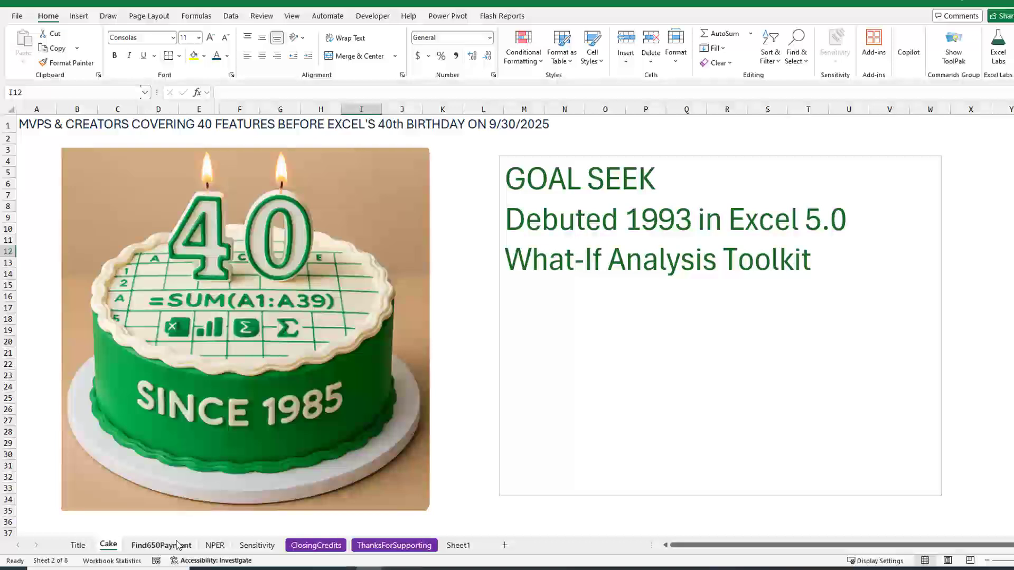
click(315, 545)
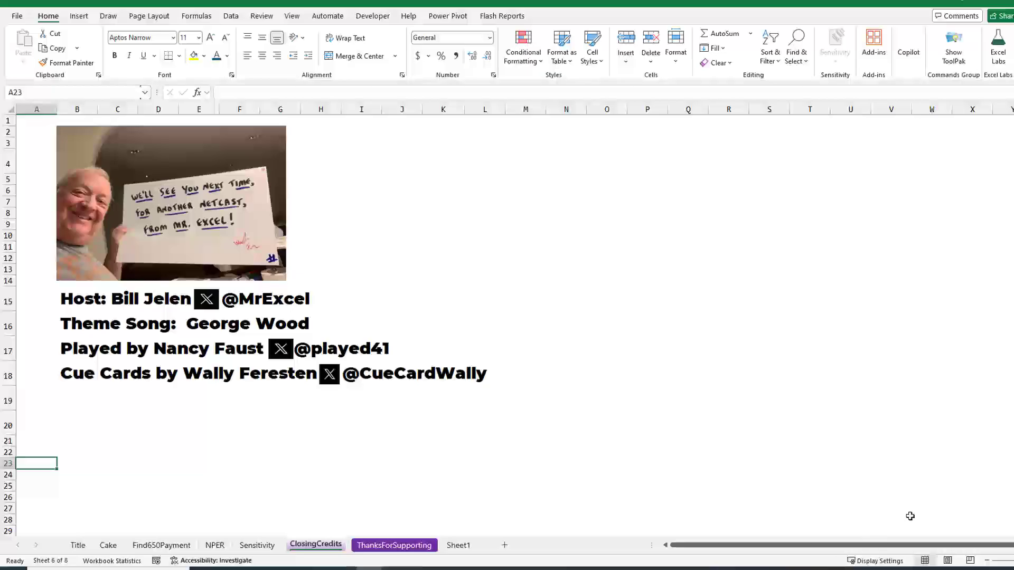